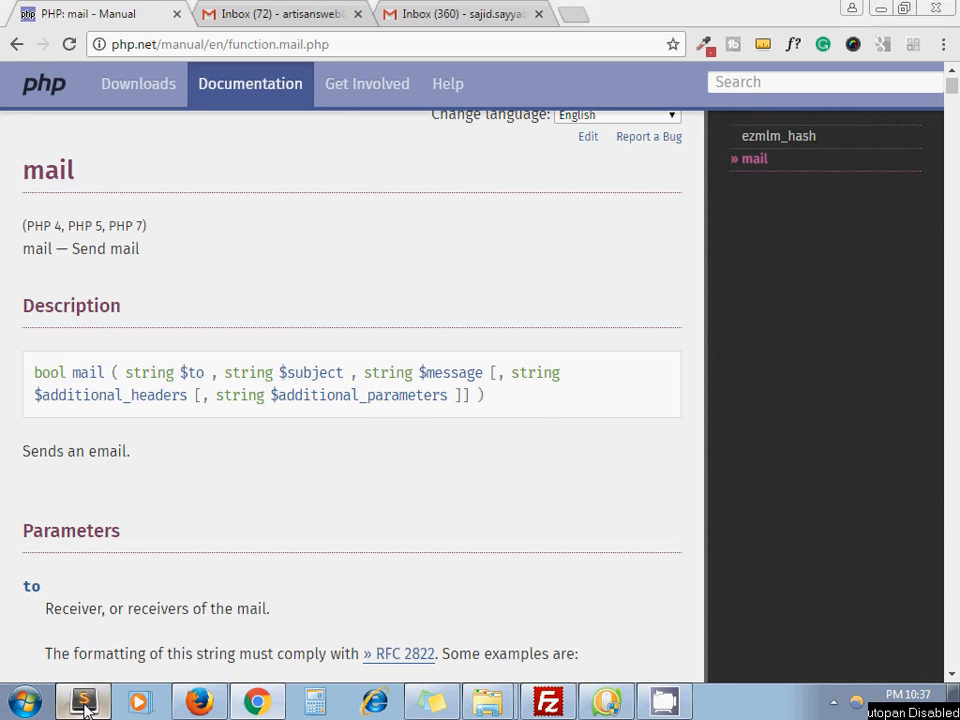
Walk through mail.php's $headers, From header, $message and mail() call in Sublime Text.
click(82, 700)
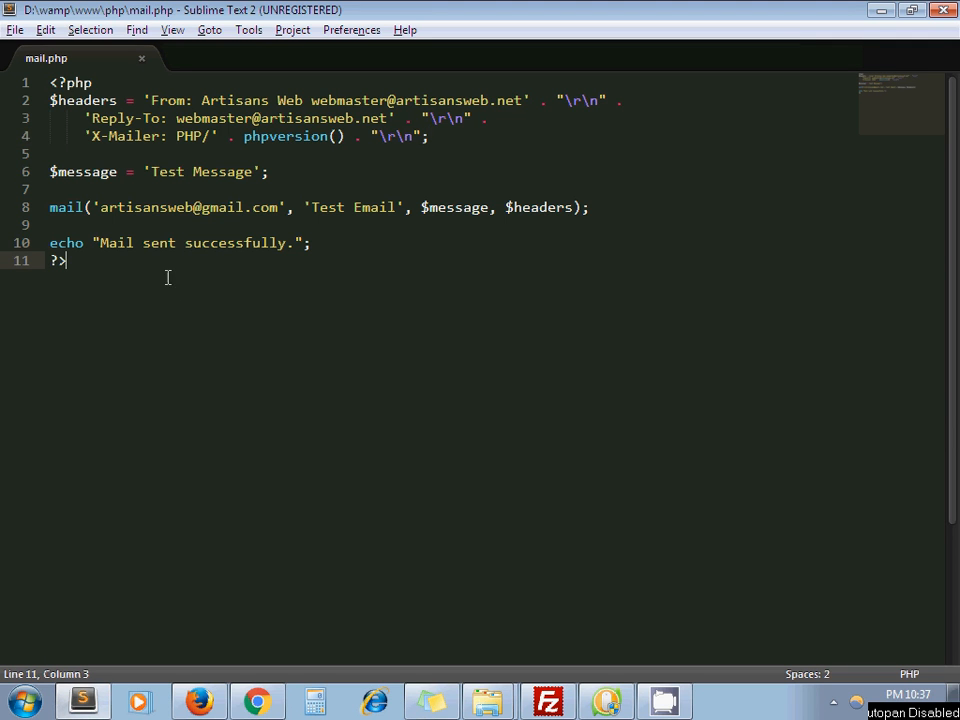
mouse_move(105, 92)
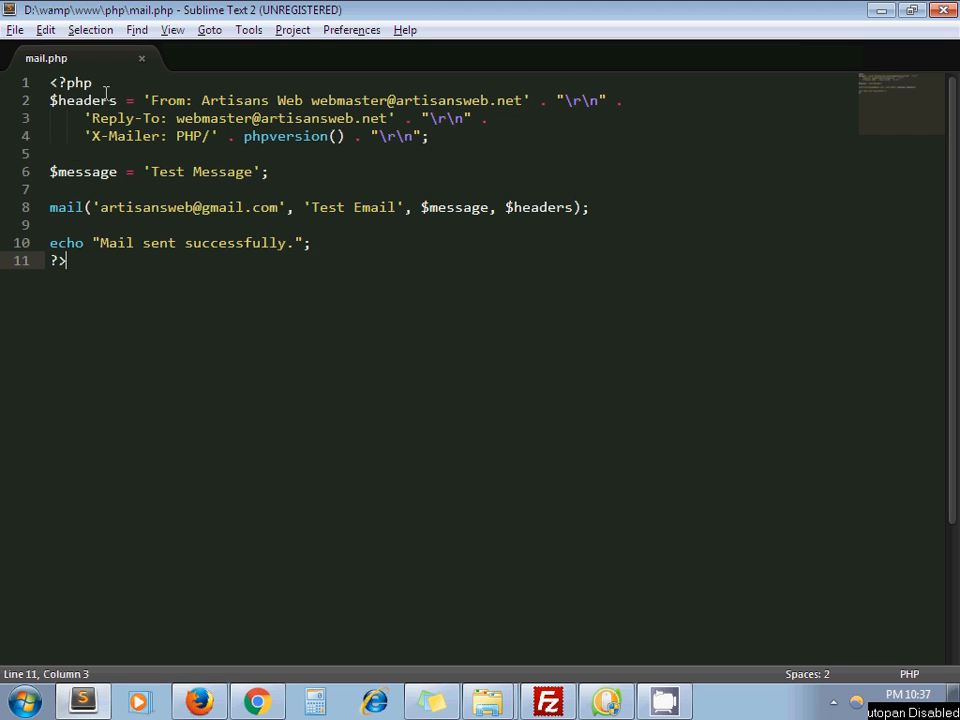
click(88, 100)
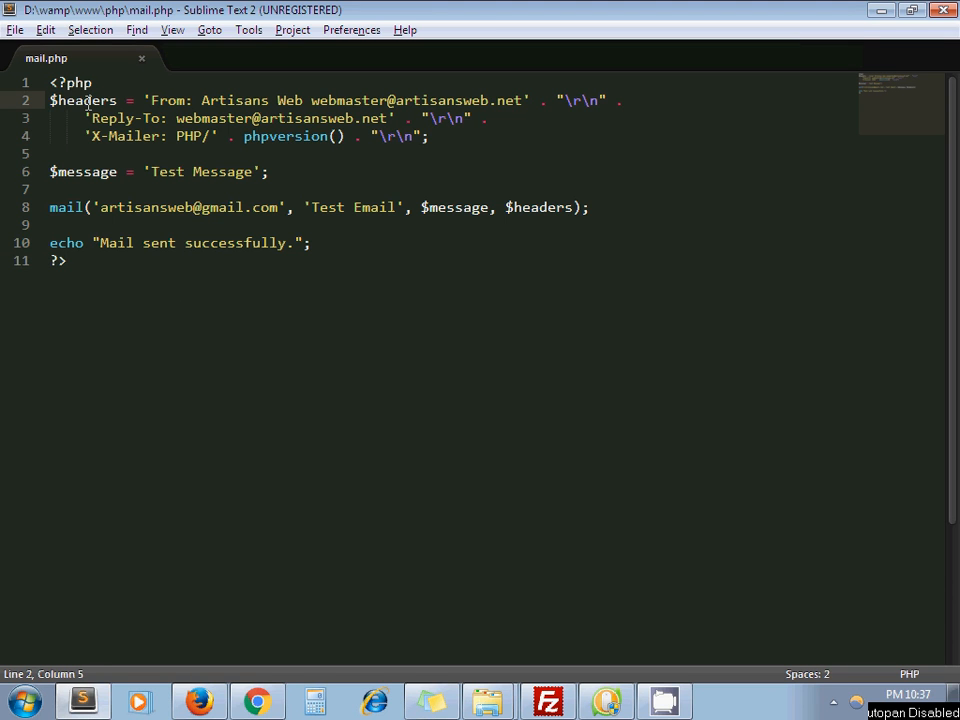
mouse_move(156, 99)
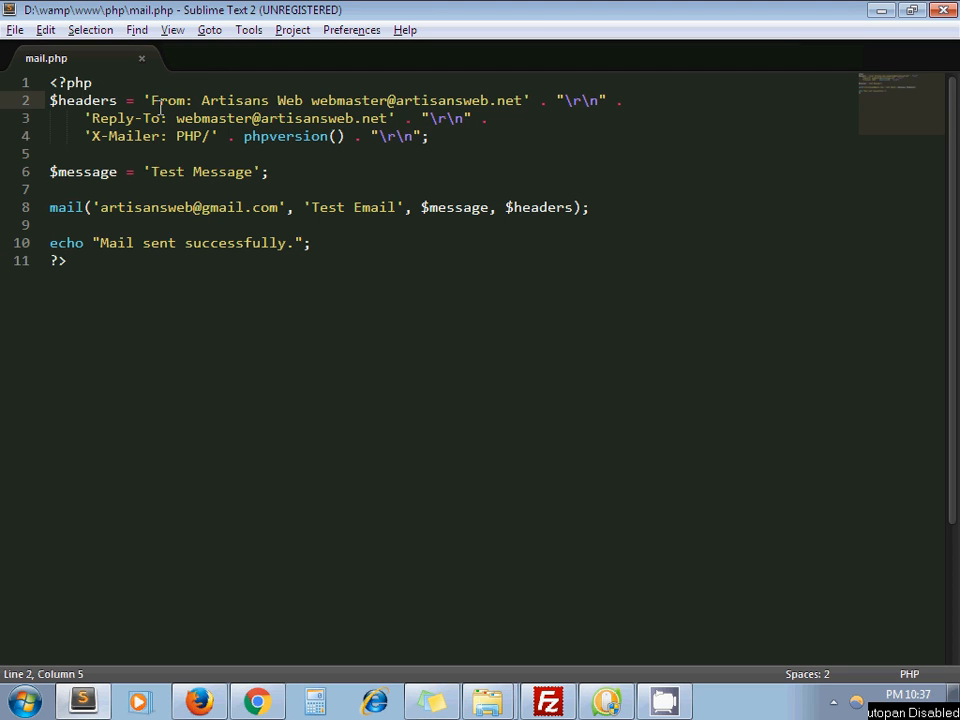
click(162, 100)
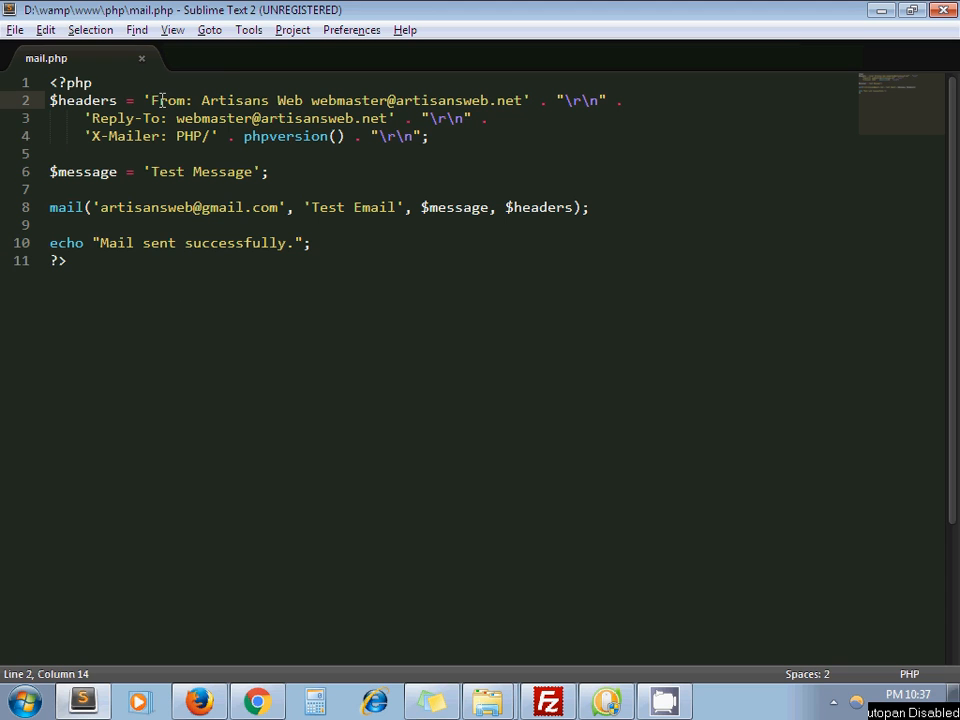
mouse_move(204, 101)
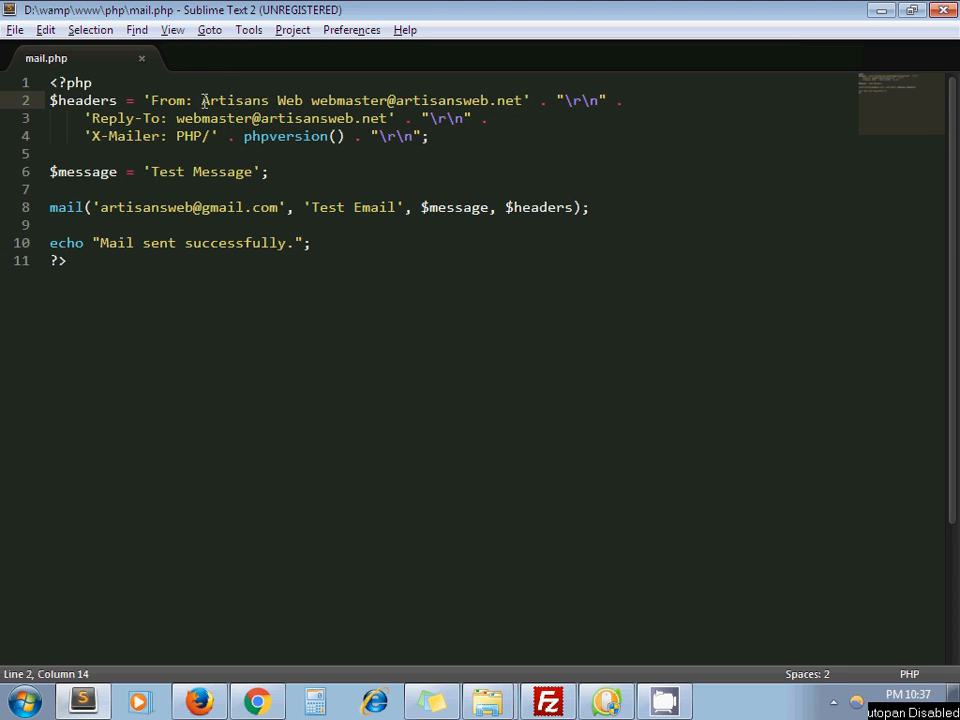
mouse_move(280, 103)
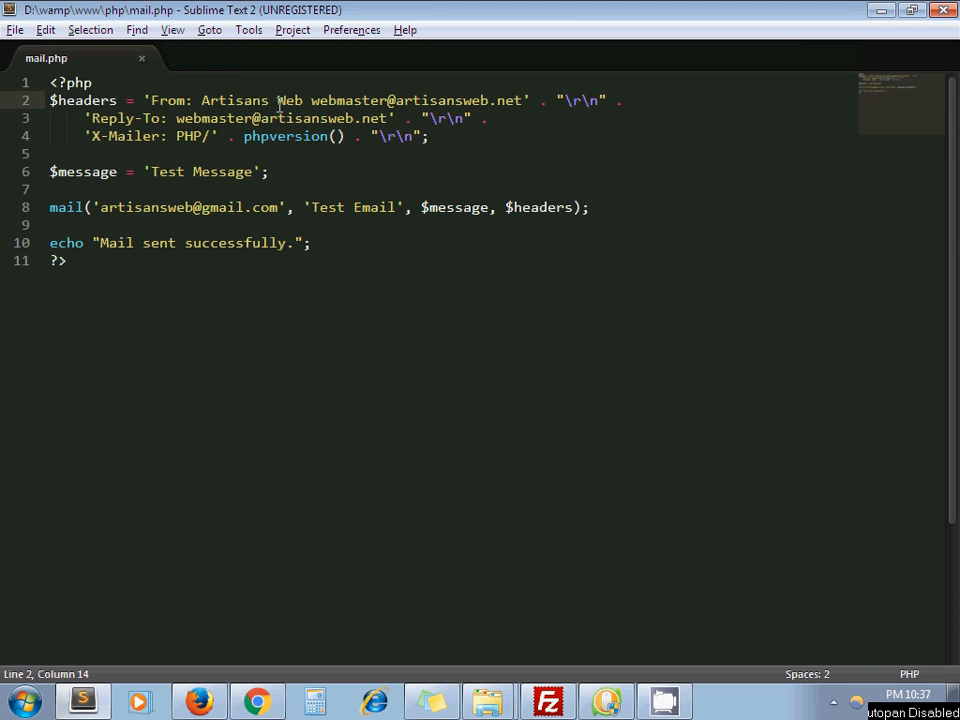
mouse_move(338, 100)
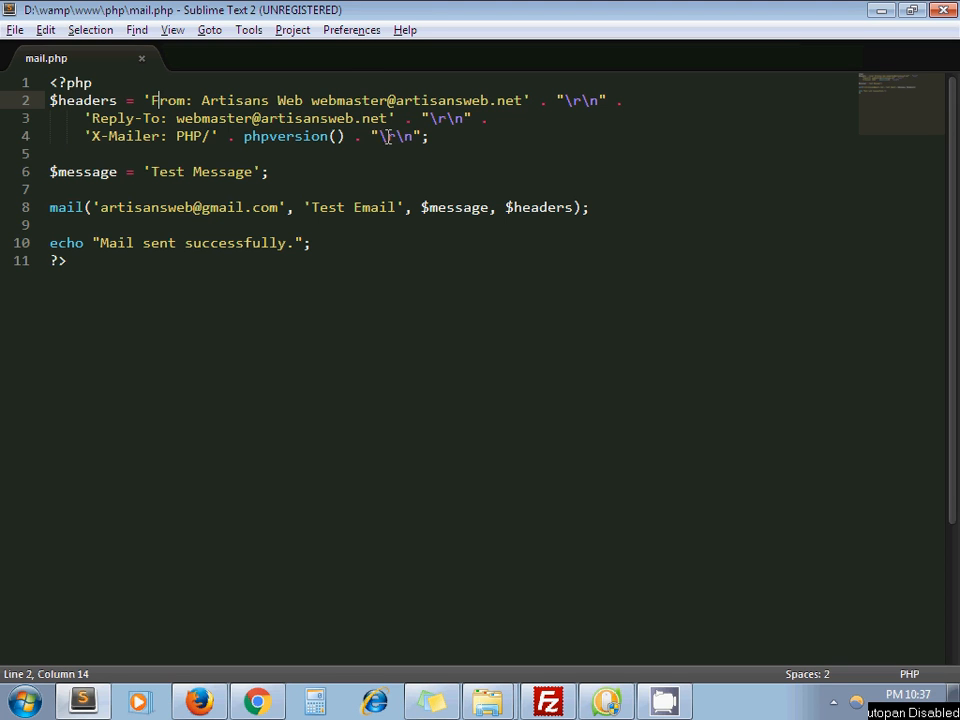
click(430, 136)
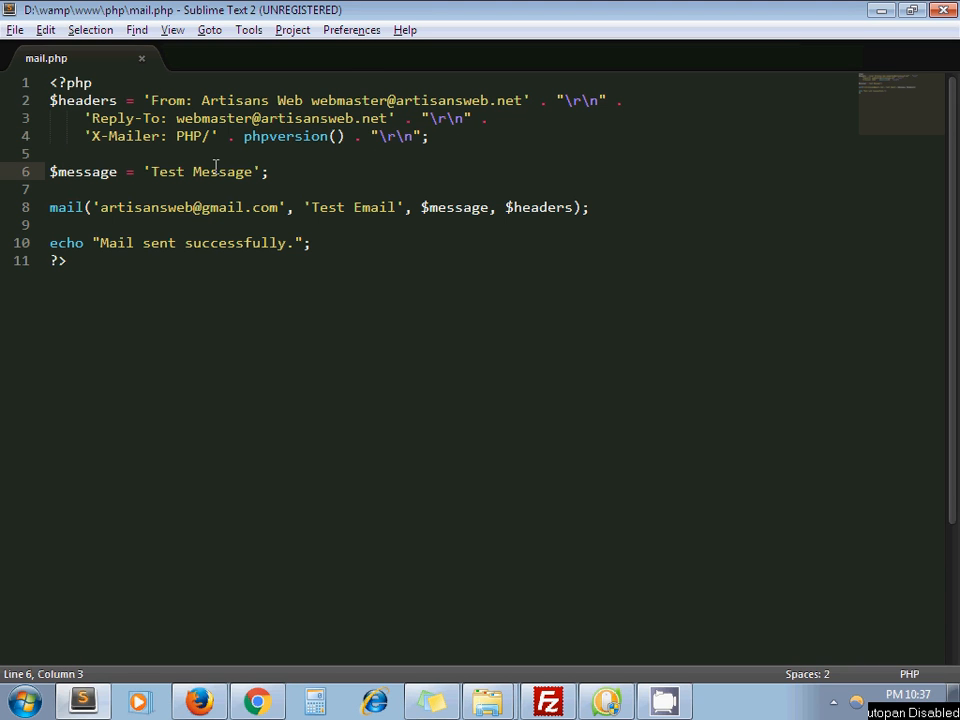
click(63, 207)
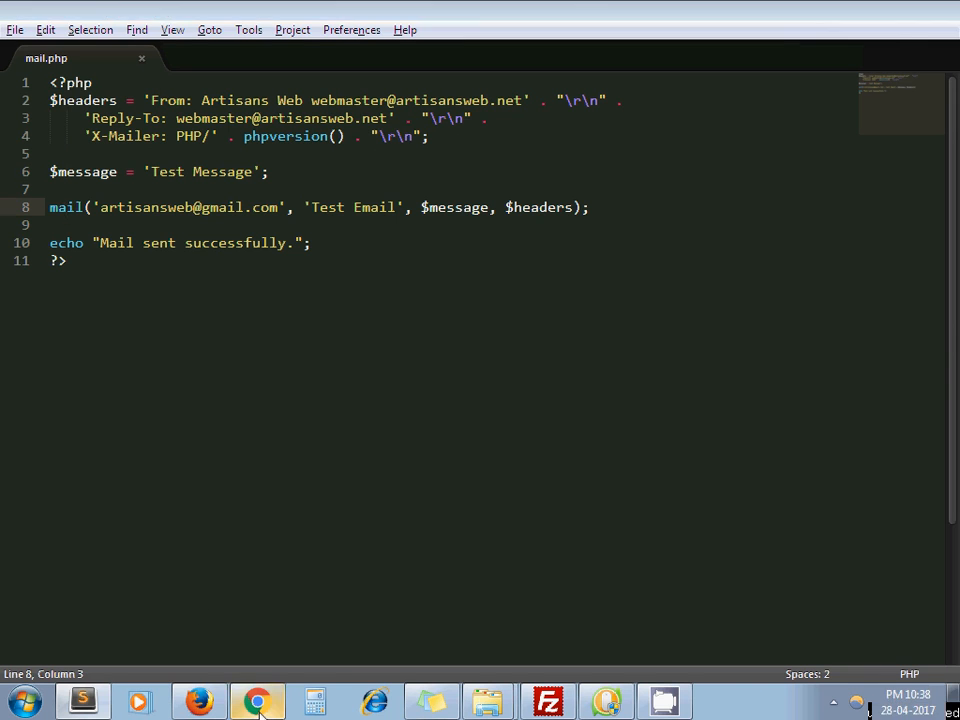
Show the php.net manual page for mail() in Chrome to read its signature.
click(257, 700)
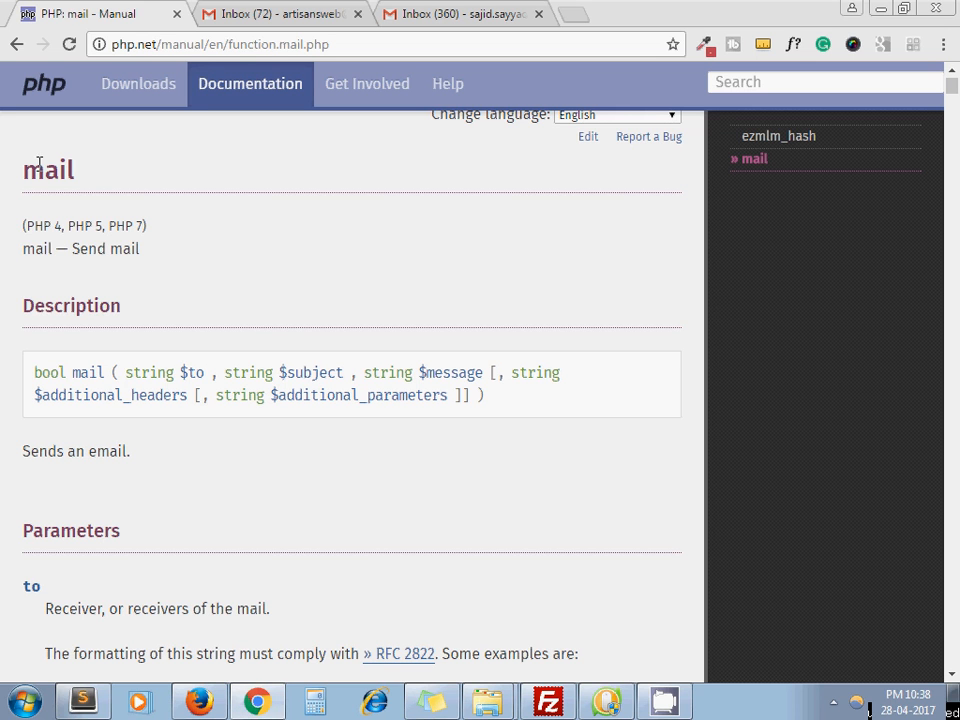
mouse_move(170, 130)
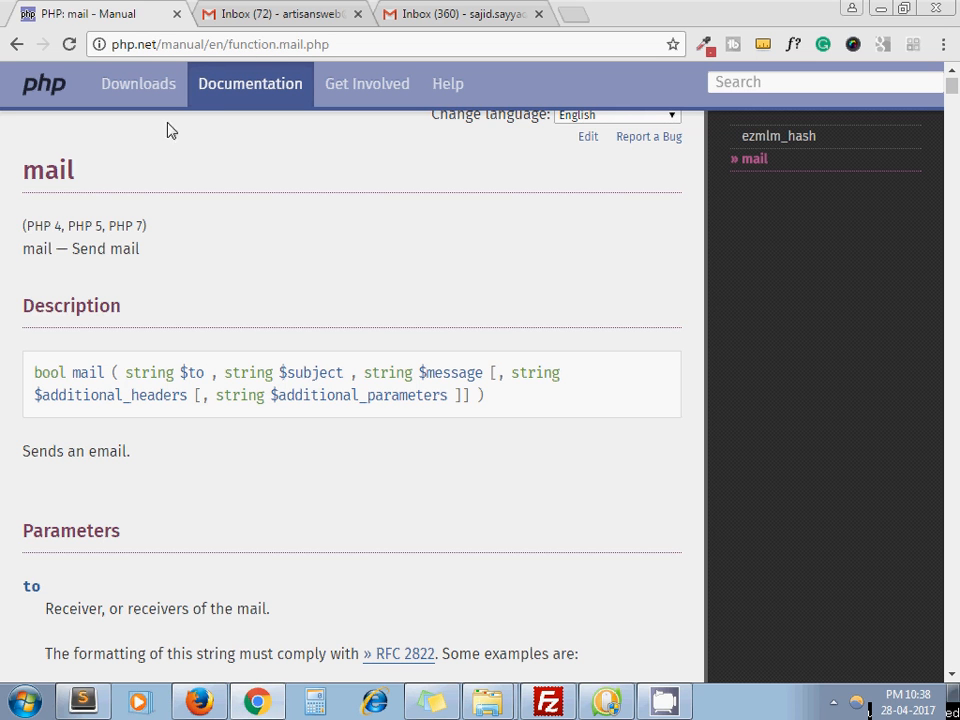
mouse_move(88, 378)
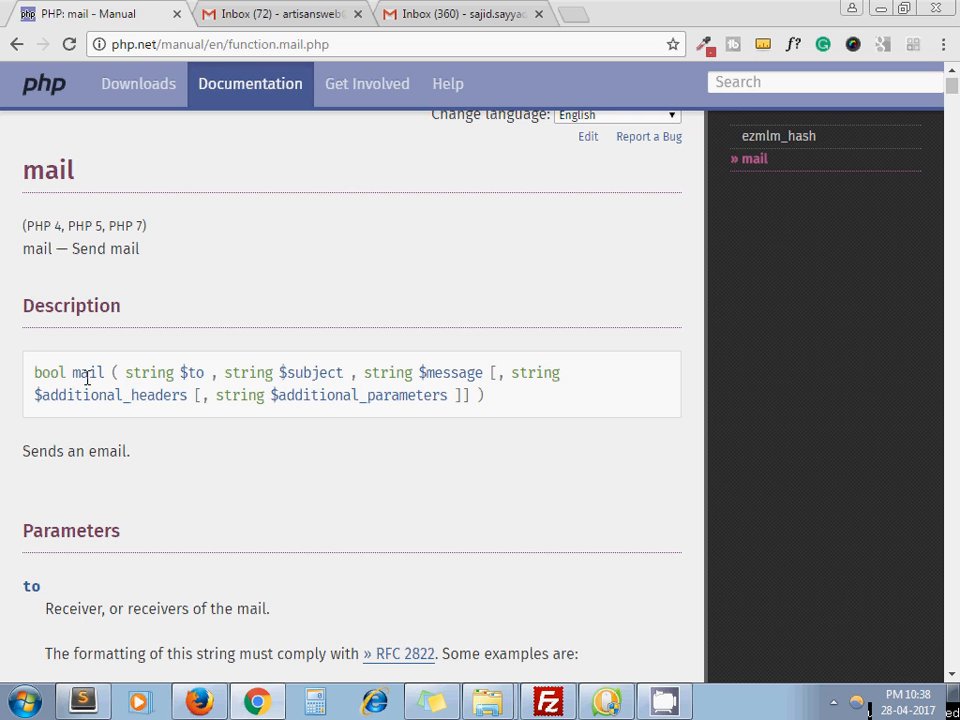
mouse_move(190, 378)
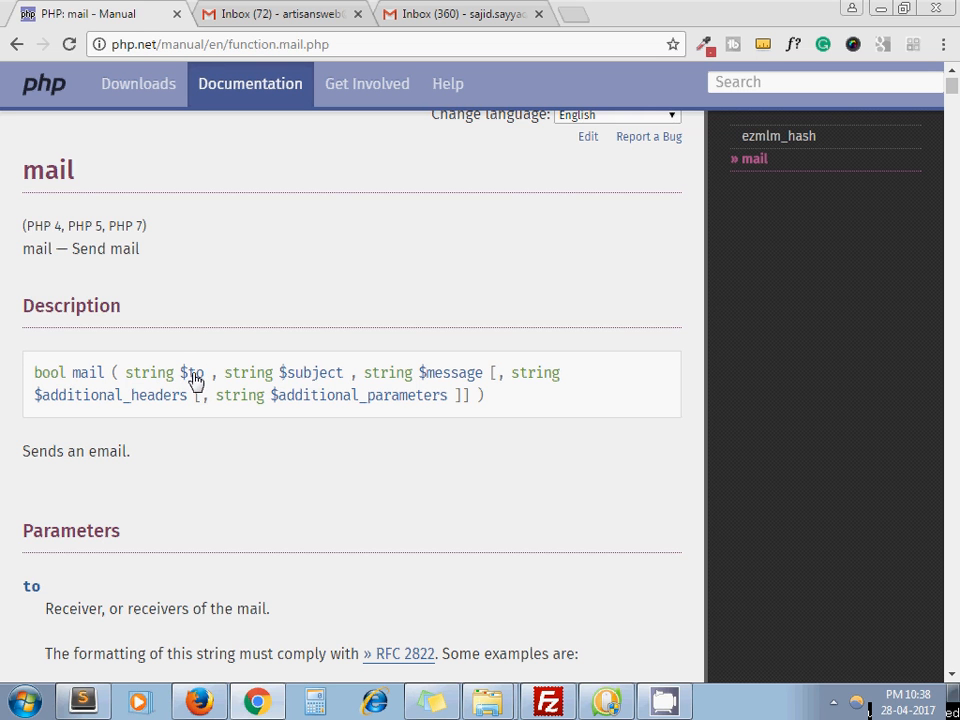
mouse_move(285, 372)
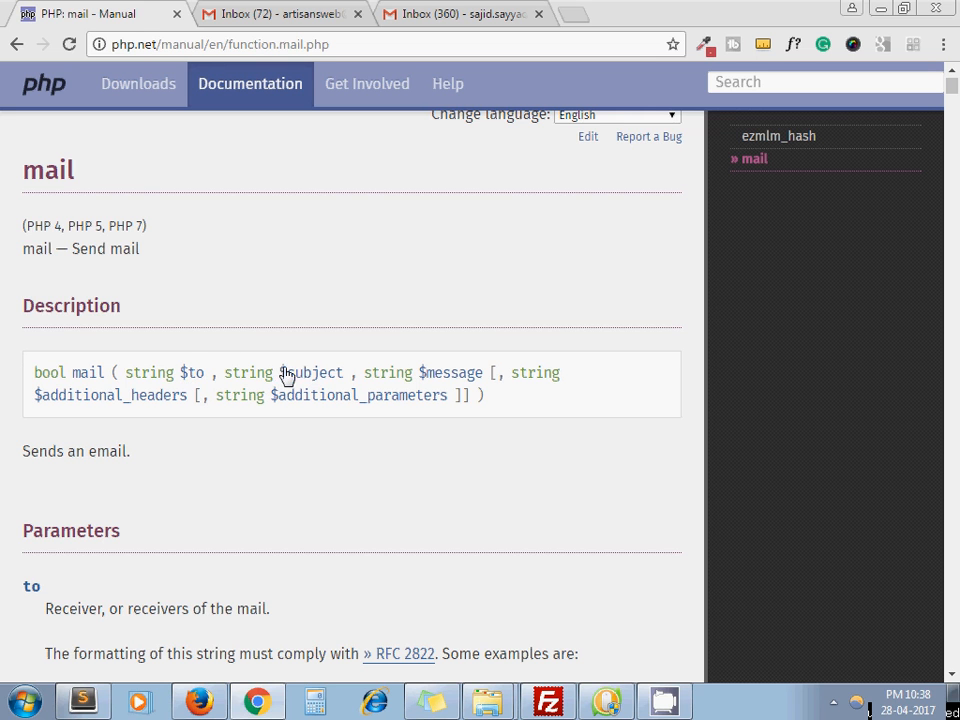
mouse_move(408, 372)
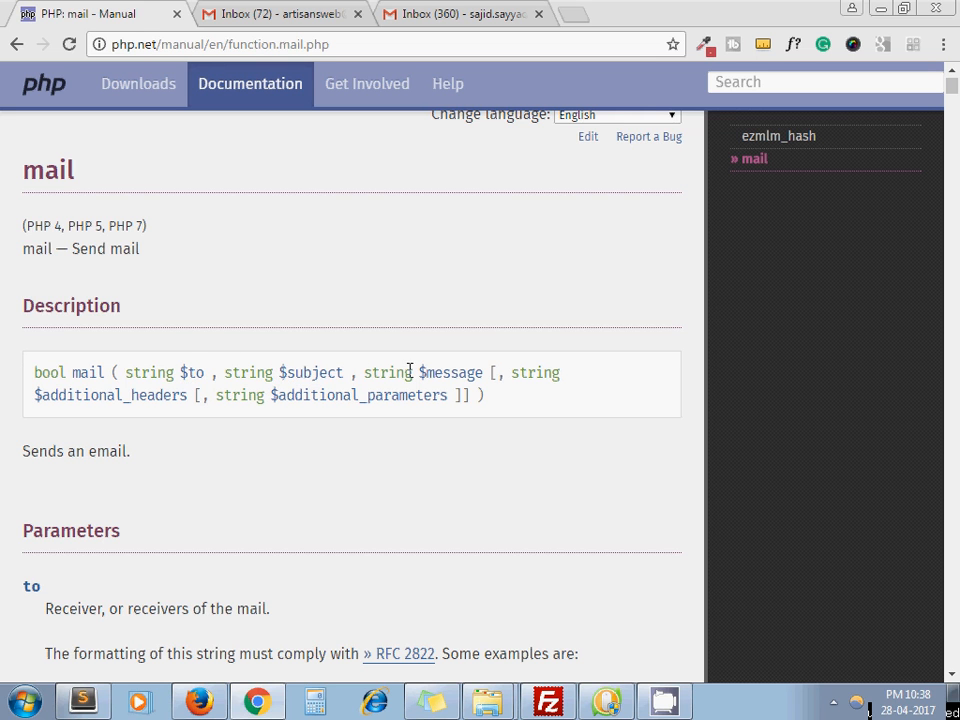
mouse_move(166, 405)
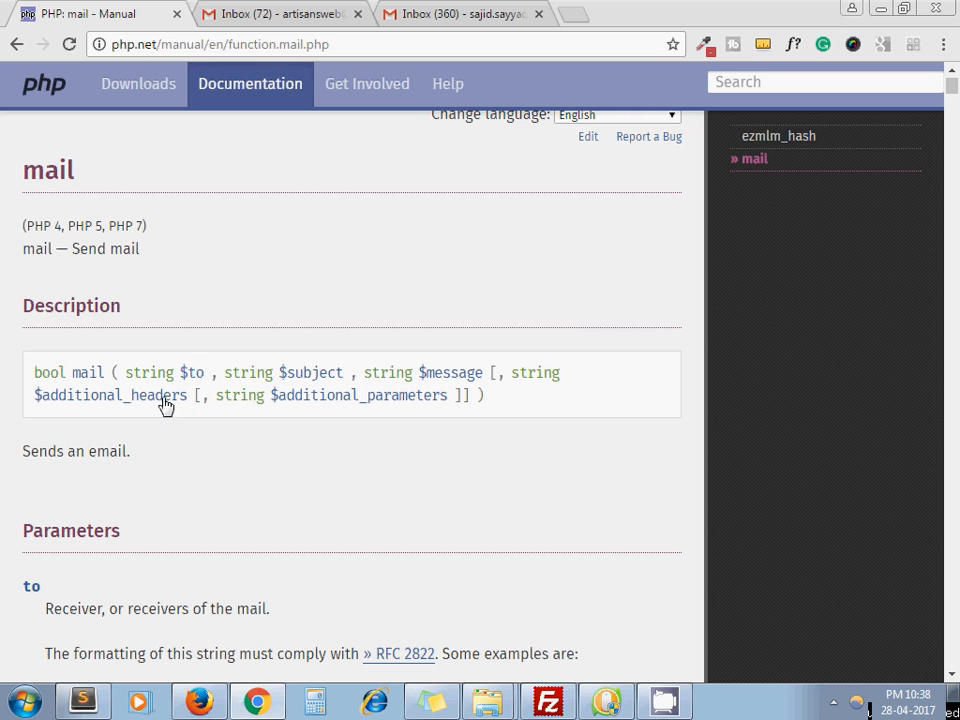
Return to mail.php and point out the $headers argument in the mail() call.
click(82, 700)
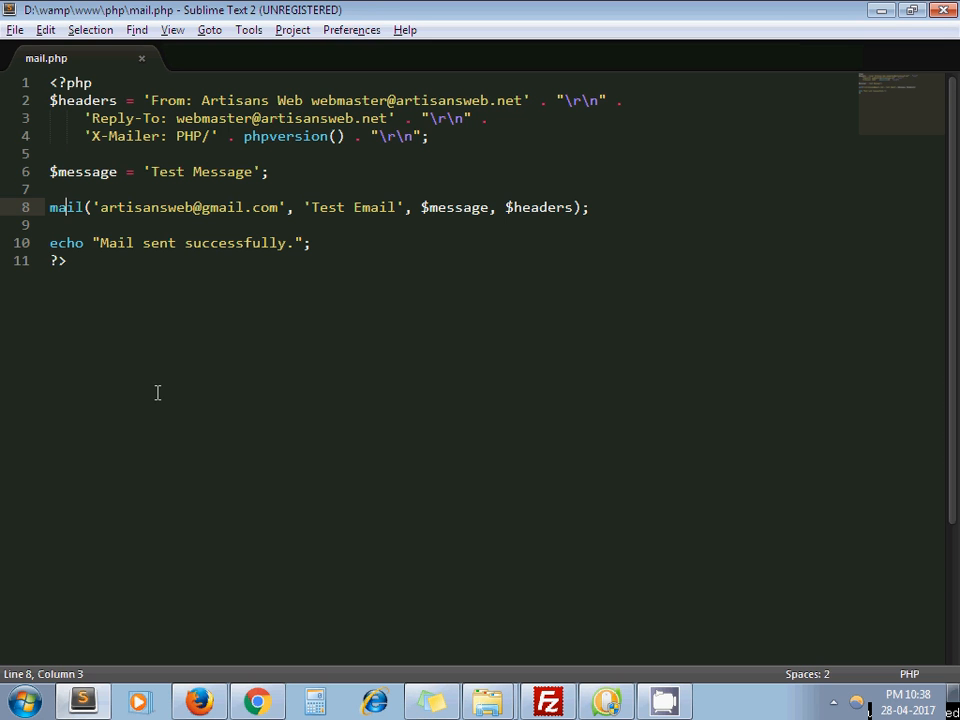
mouse_move(181, 175)
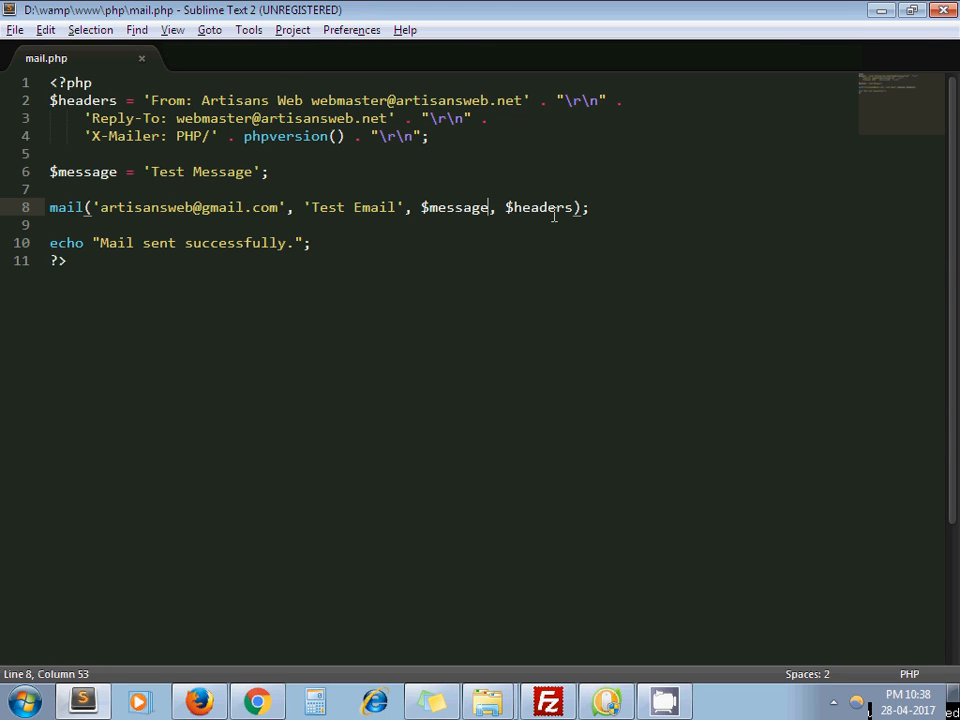
click(65, 260)
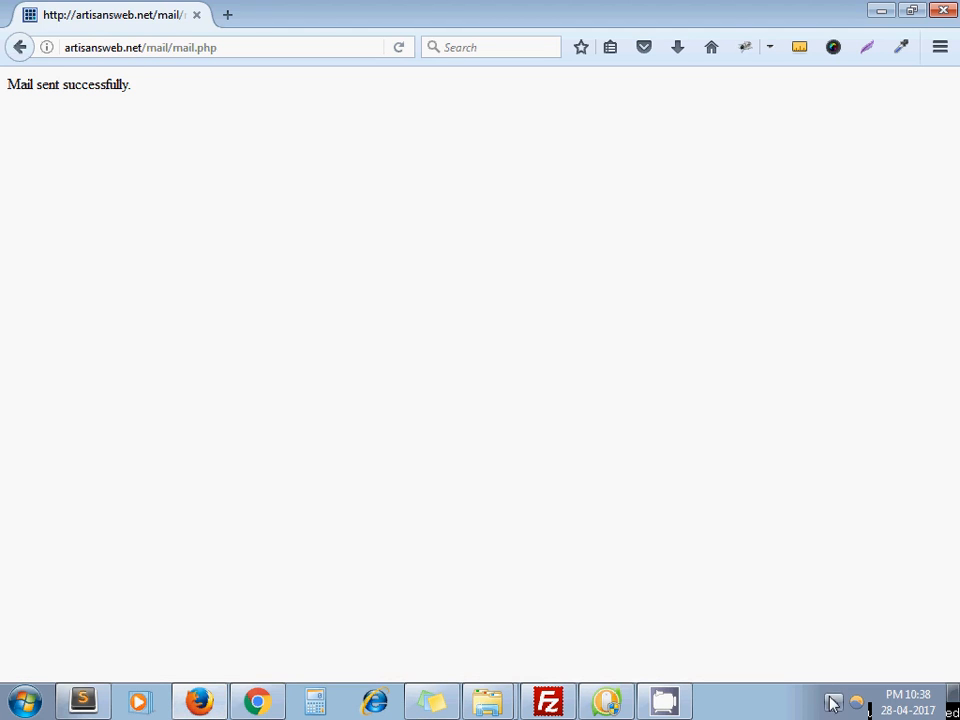
mouse_move(257, 700)
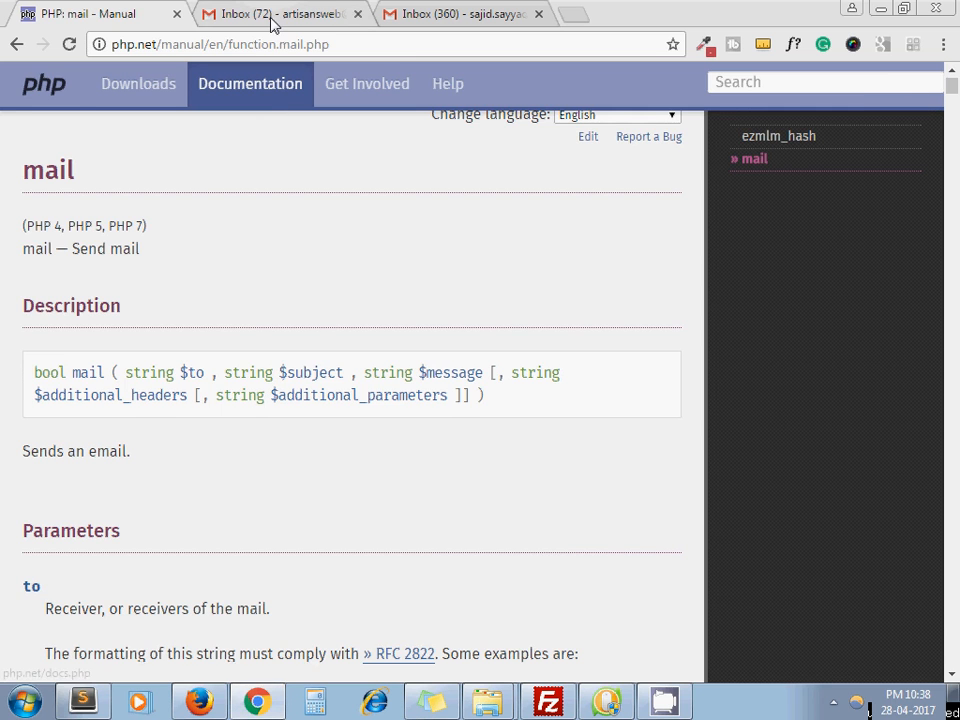
Check the Gmail inbox and open the new 'Test Email' from Artisans Web.
click(280, 13)
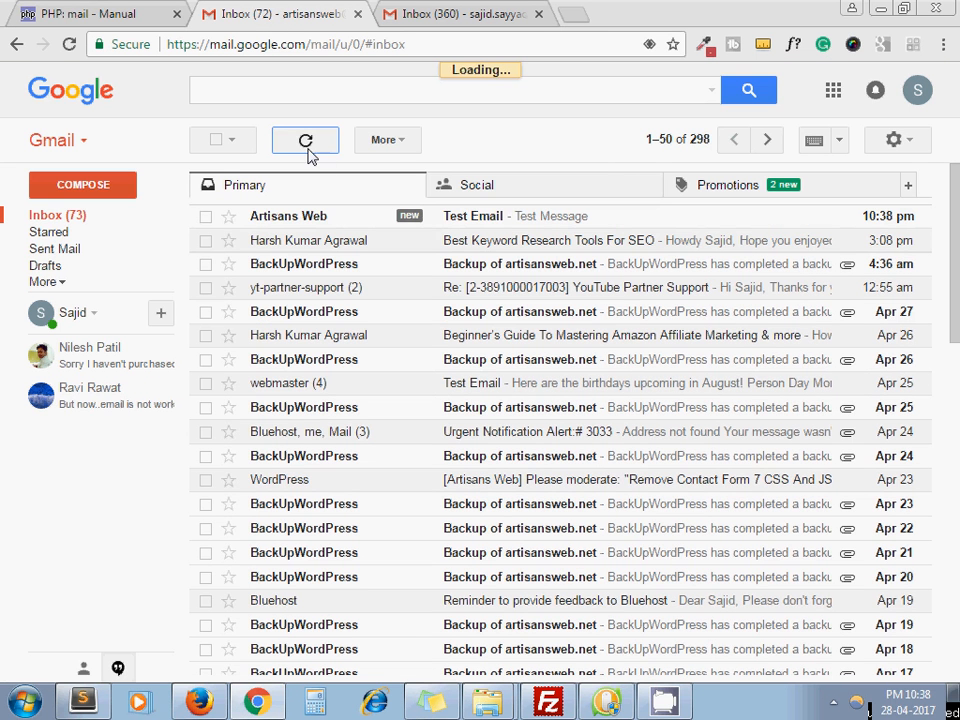
click(305, 139)
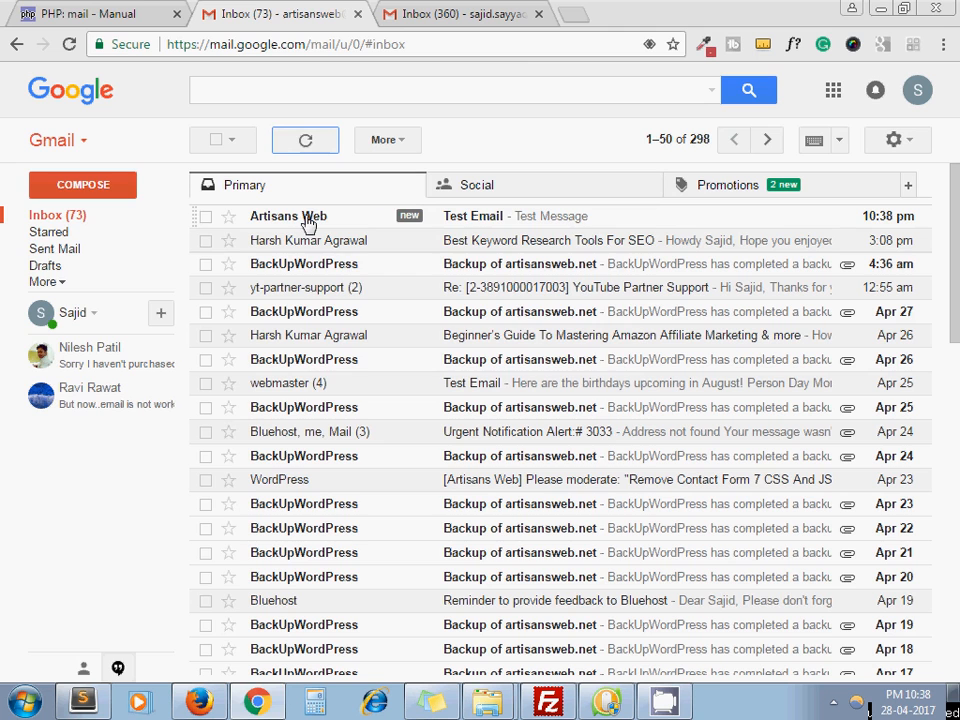
click(197, 700)
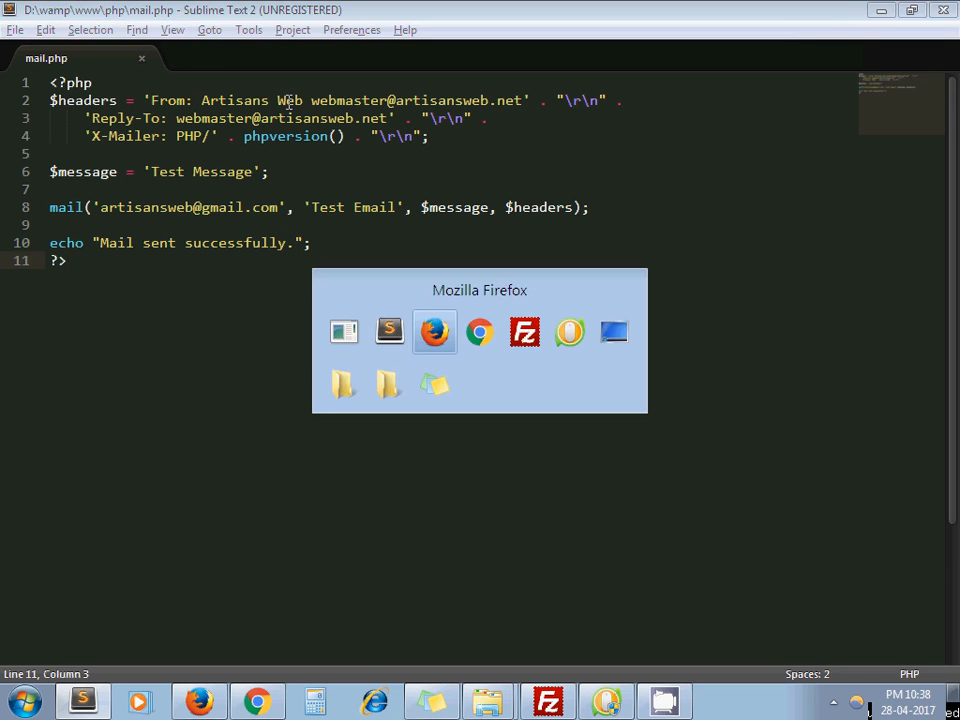
click(434, 332)
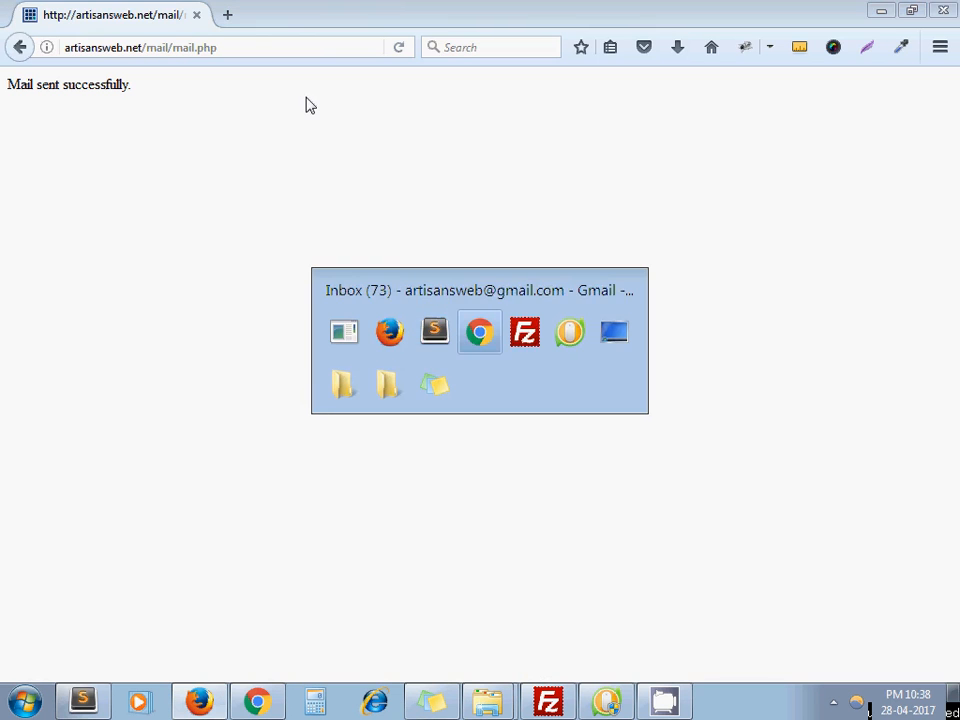
click(480, 290)
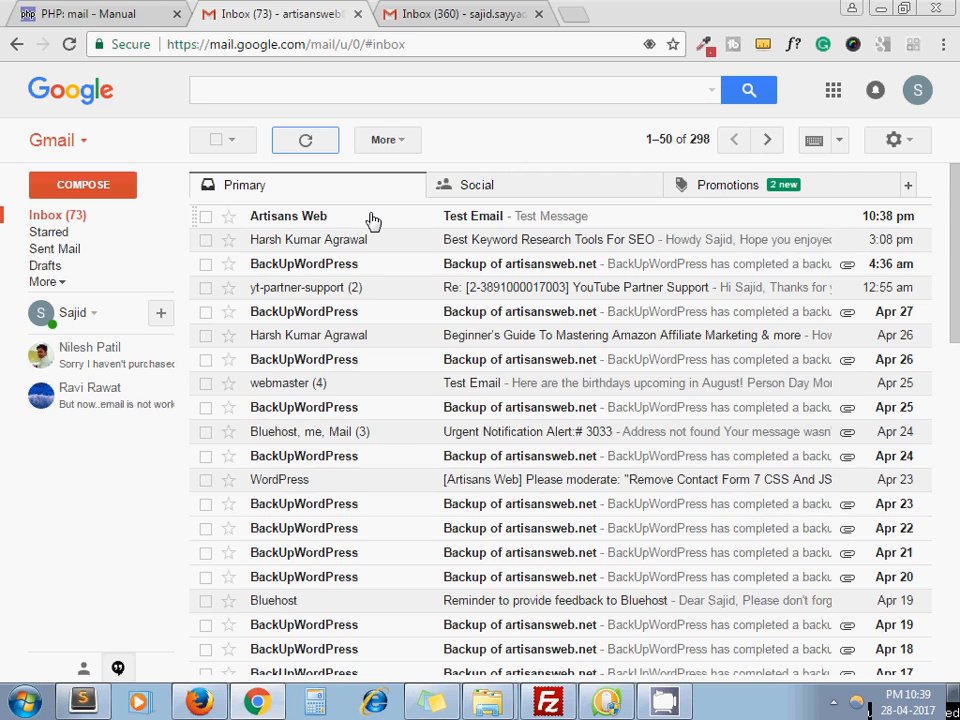
click(473, 216)
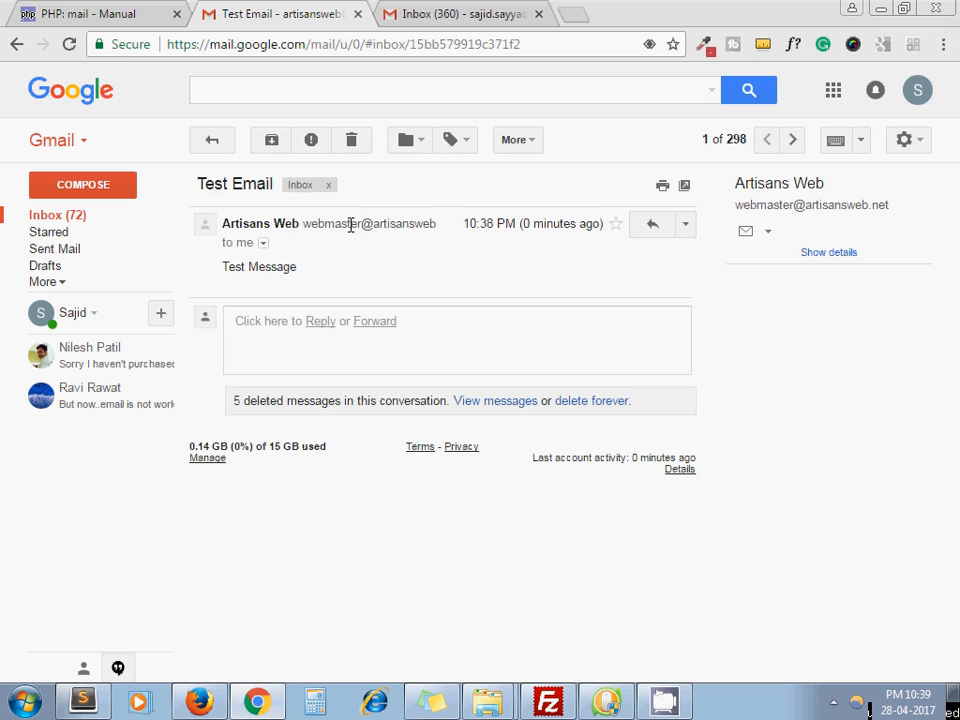
click(258, 242)
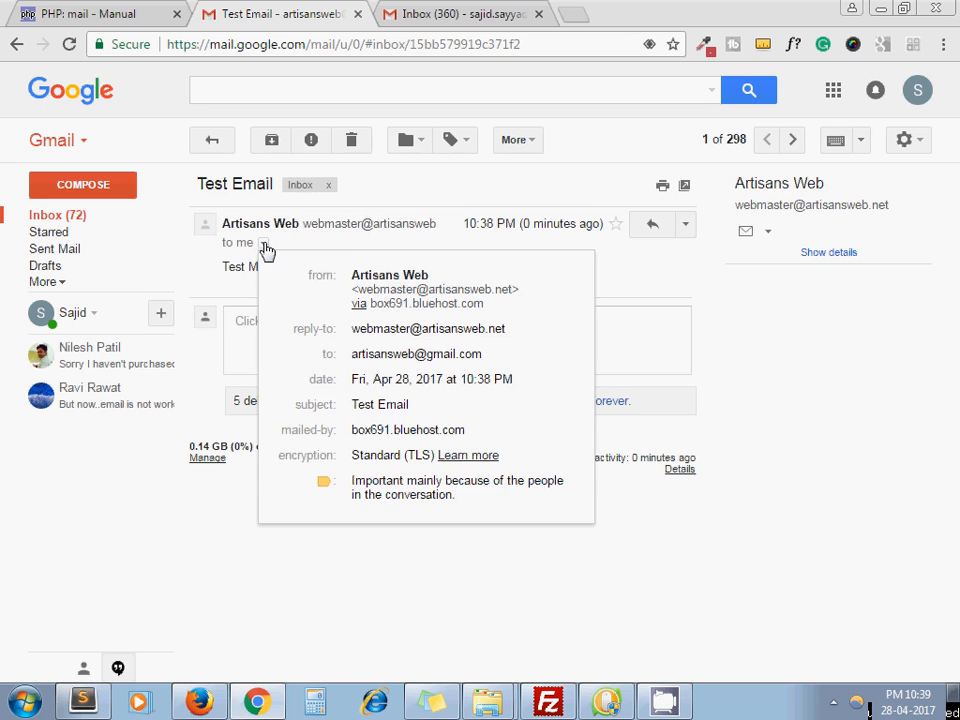
mouse_move(467, 298)
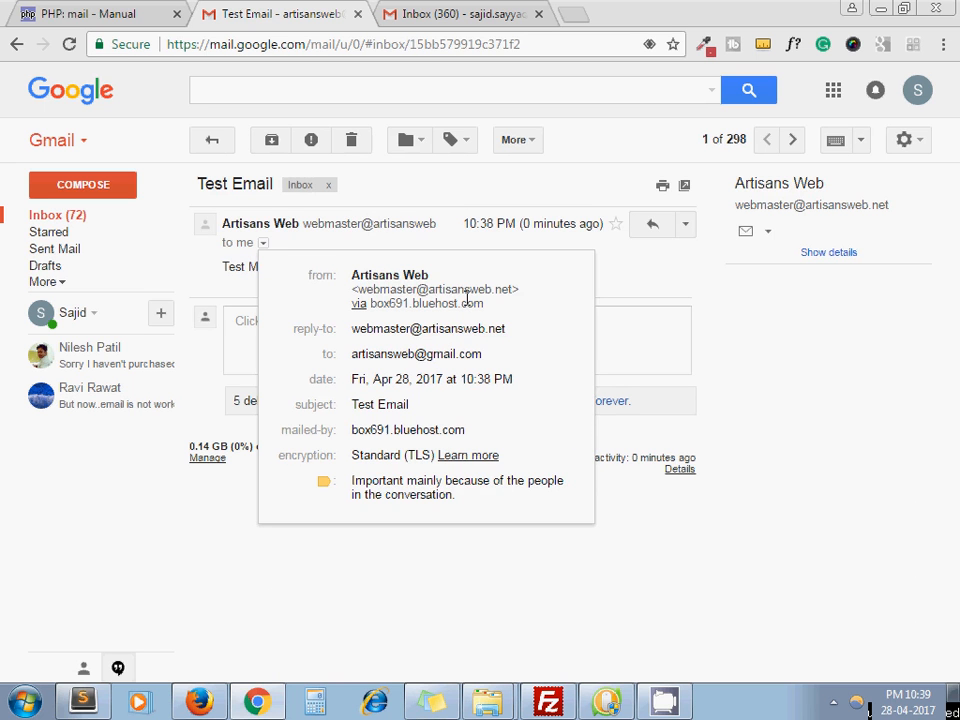
mouse_move(498, 311)
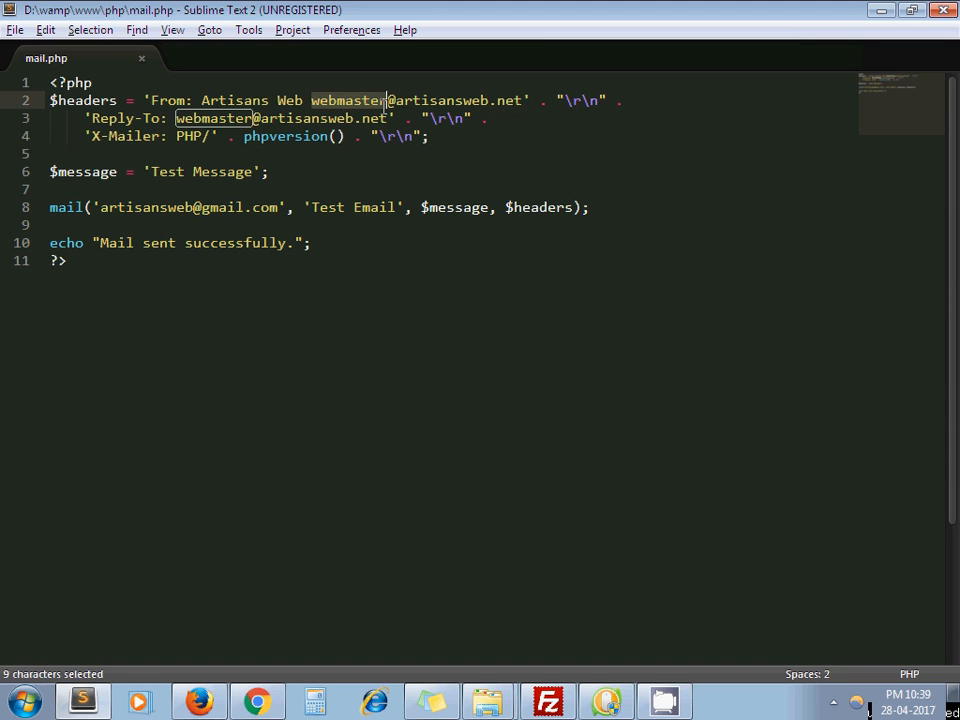
drag(387, 100, 523, 100)
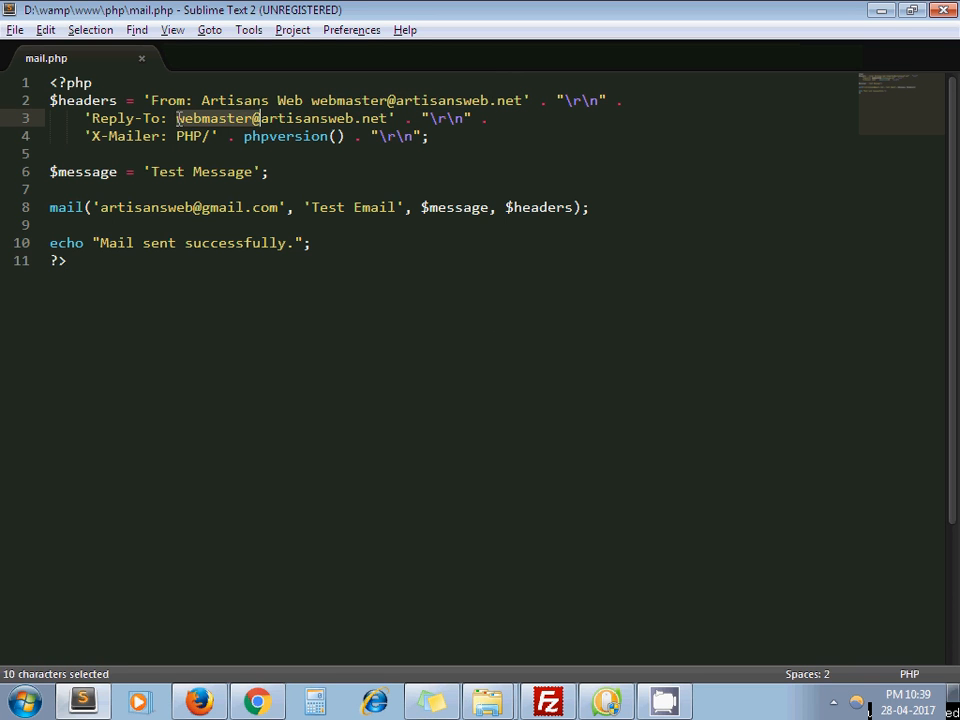
click(197, 153)
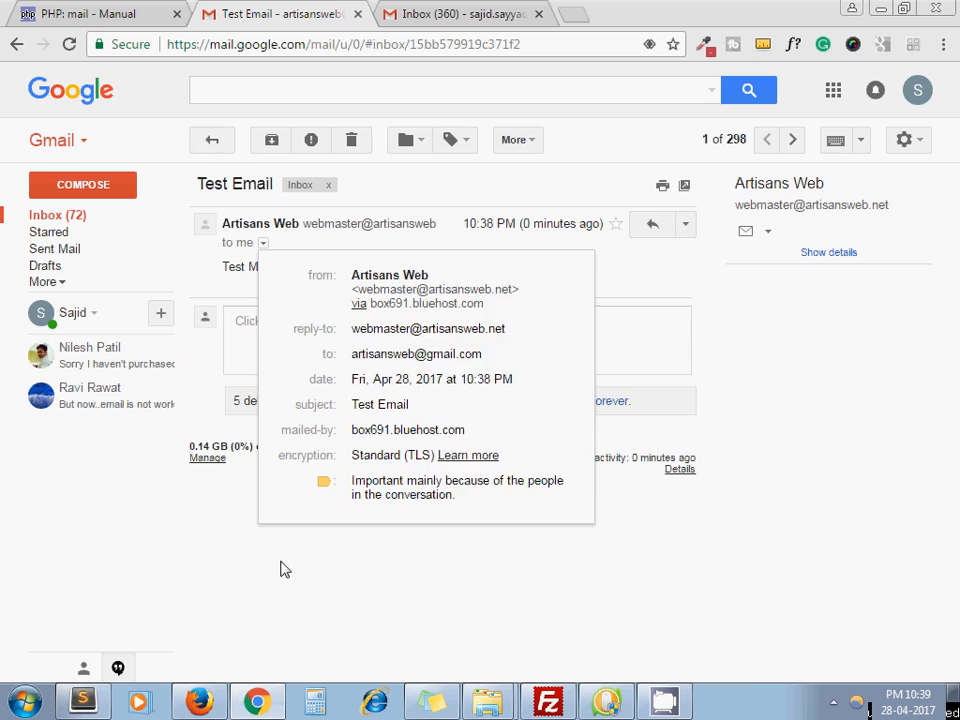
click(310, 567)
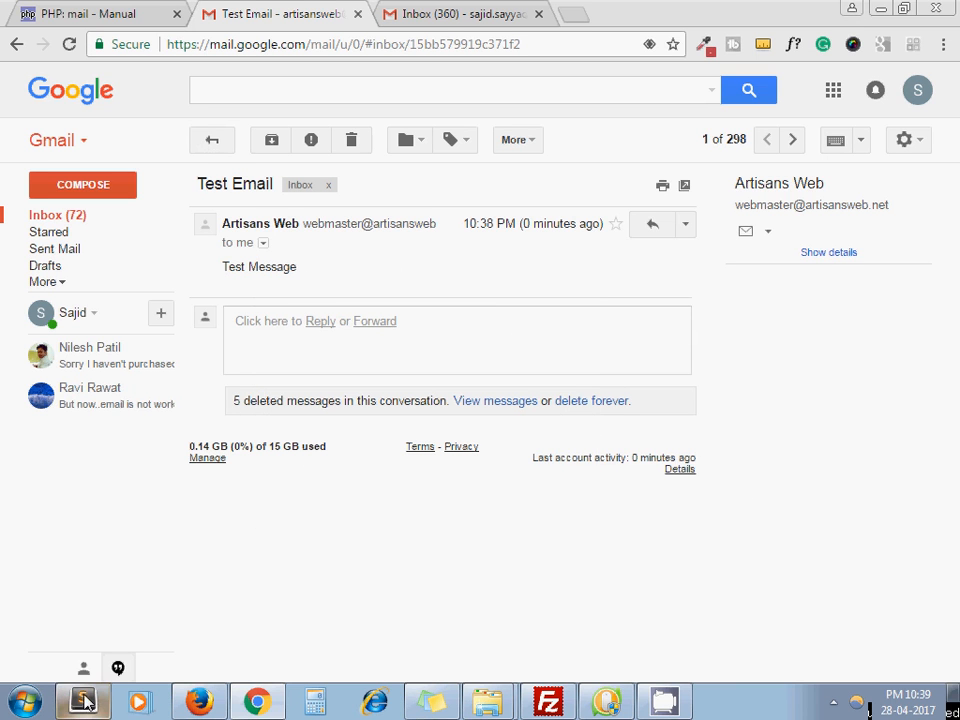
click(83, 700)
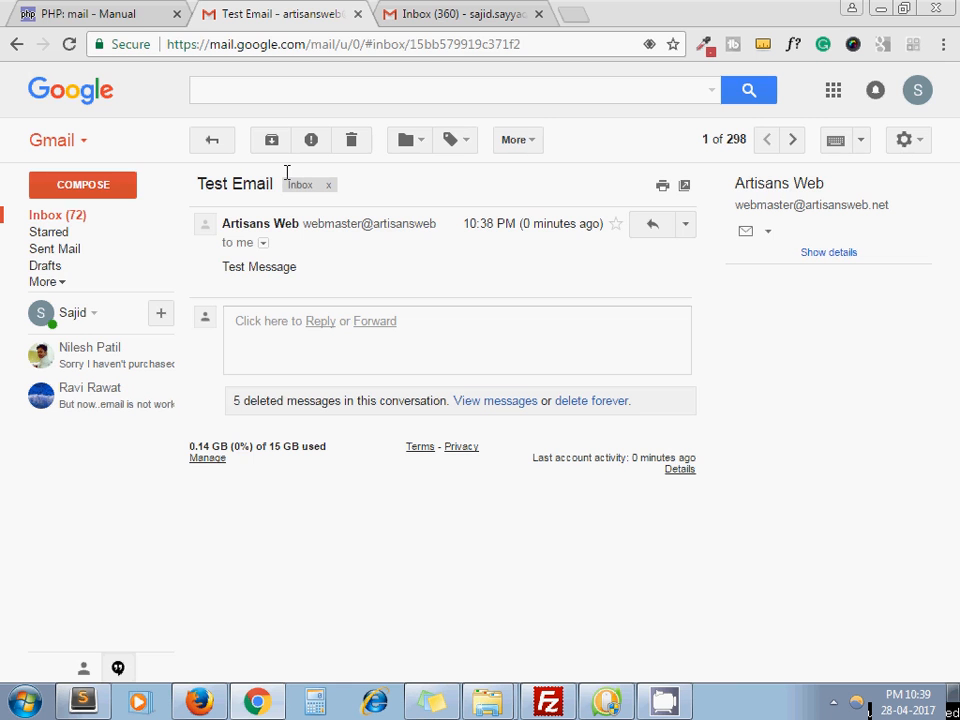
Scroll to Example #4 and select the HTML birthday-table markup inside $message.
click(95, 13)
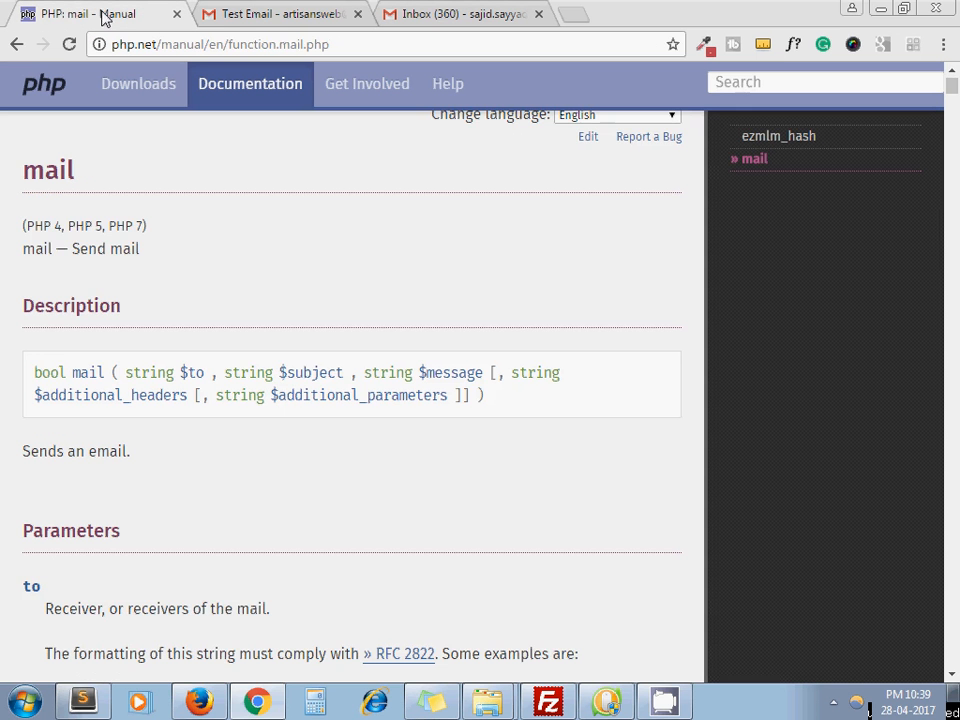
scroll(down, 3)
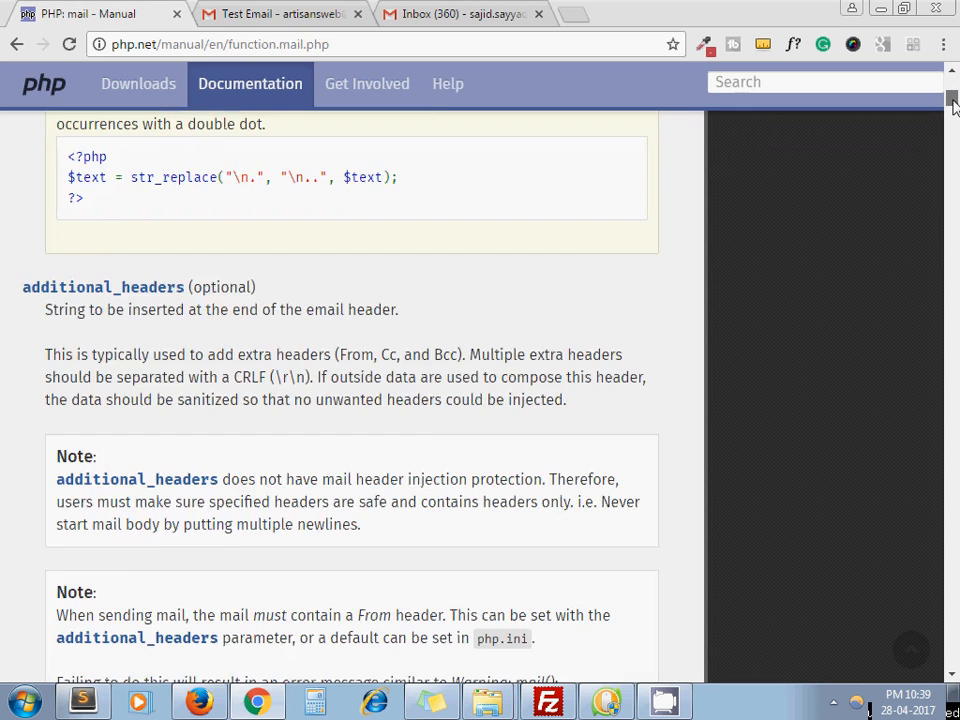
scroll(down, 3)
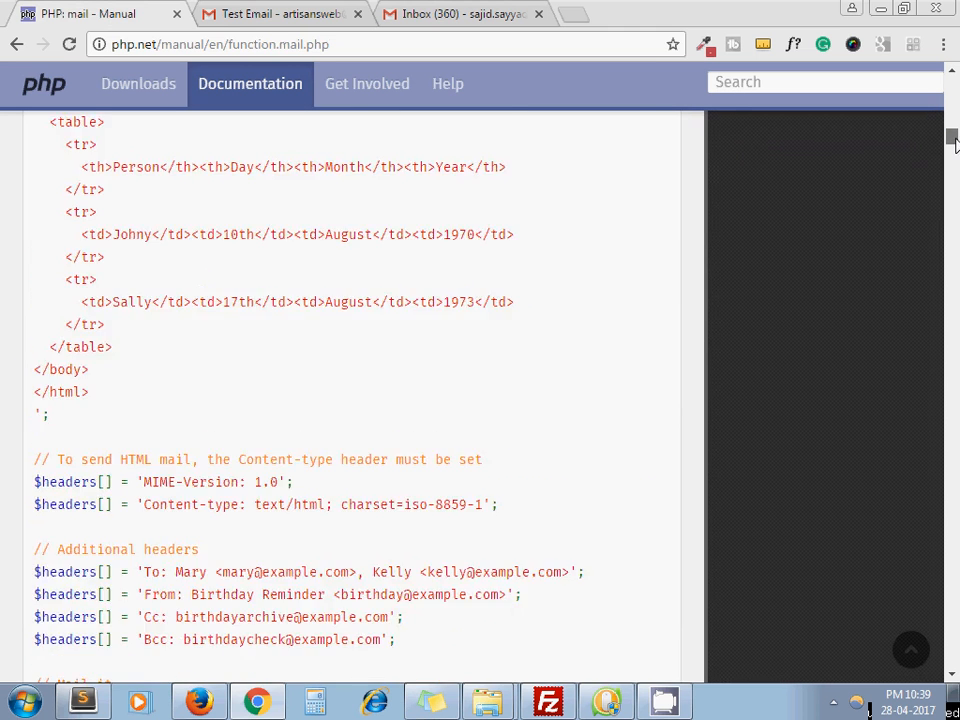
scroll(up, 3)
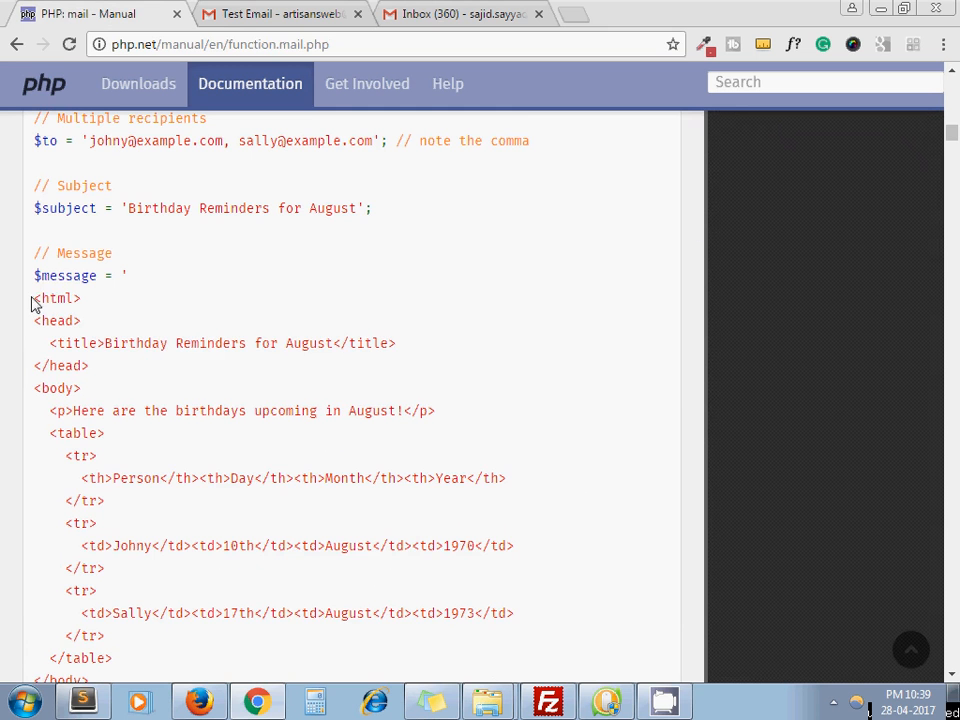
drag(34, 298, 167, 585)
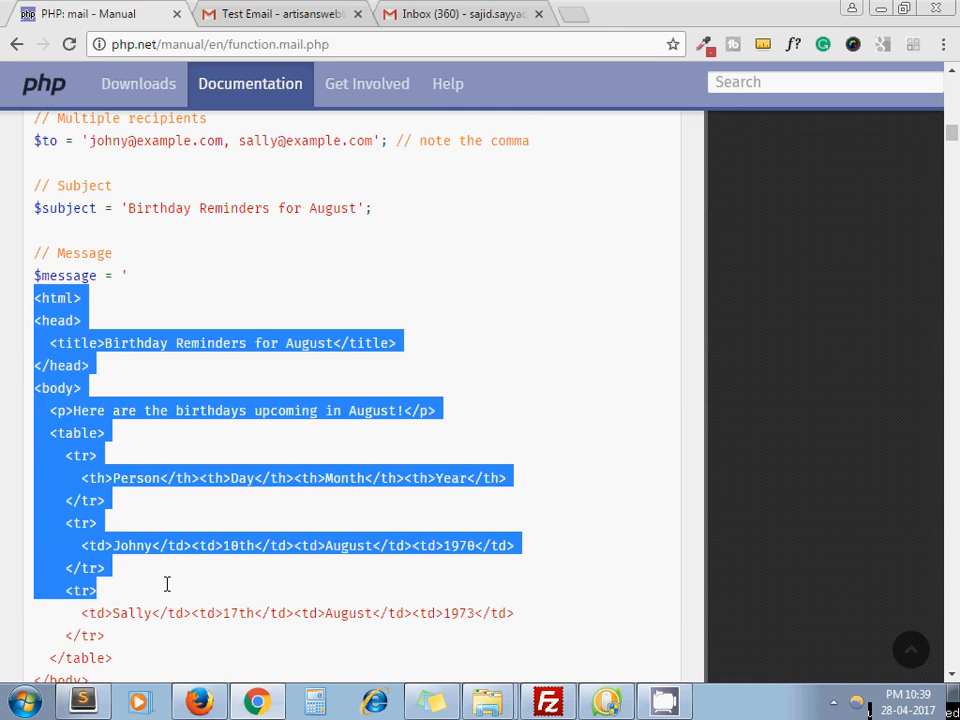
scroll(down, 3)
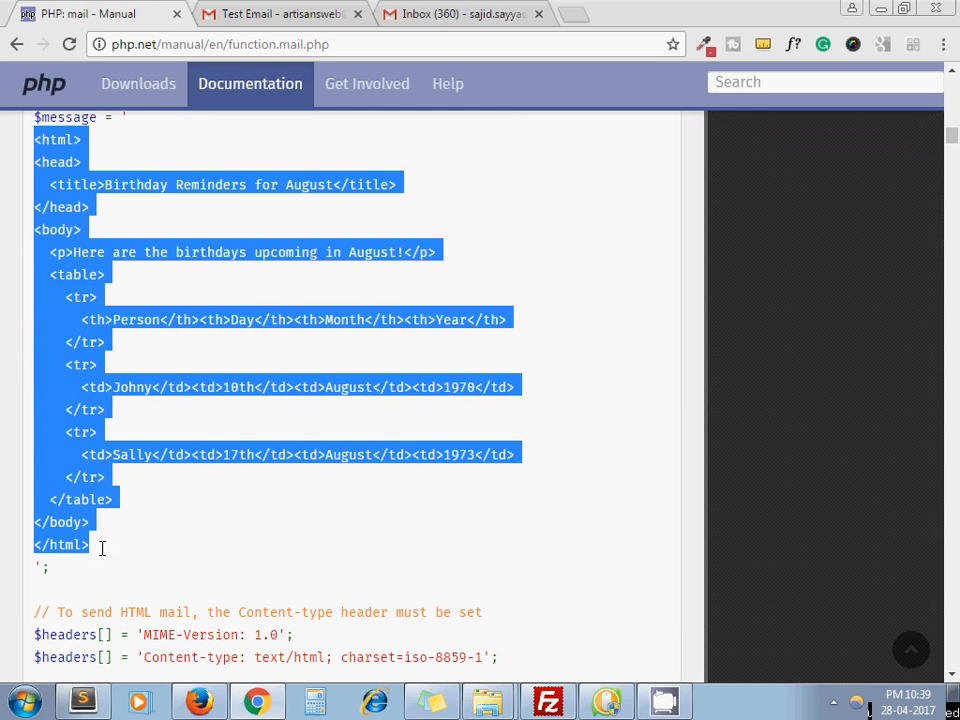
mouse_move(100, 555)
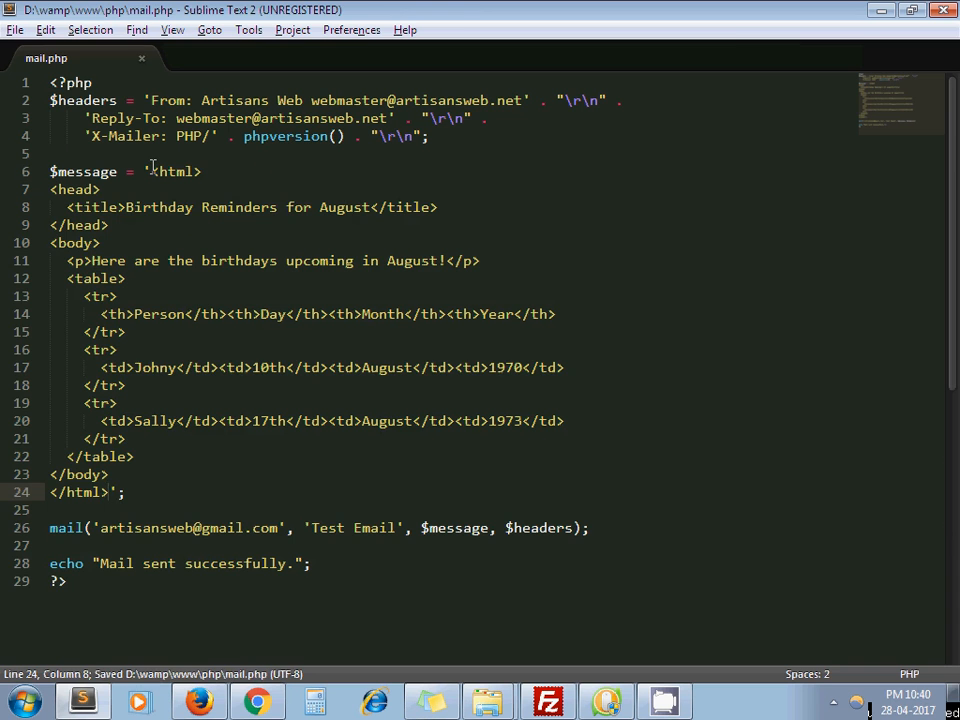
Put the HTML birthday-table markup into mail.php's $message, save, and upload to the mail folder.
click(547, 700)
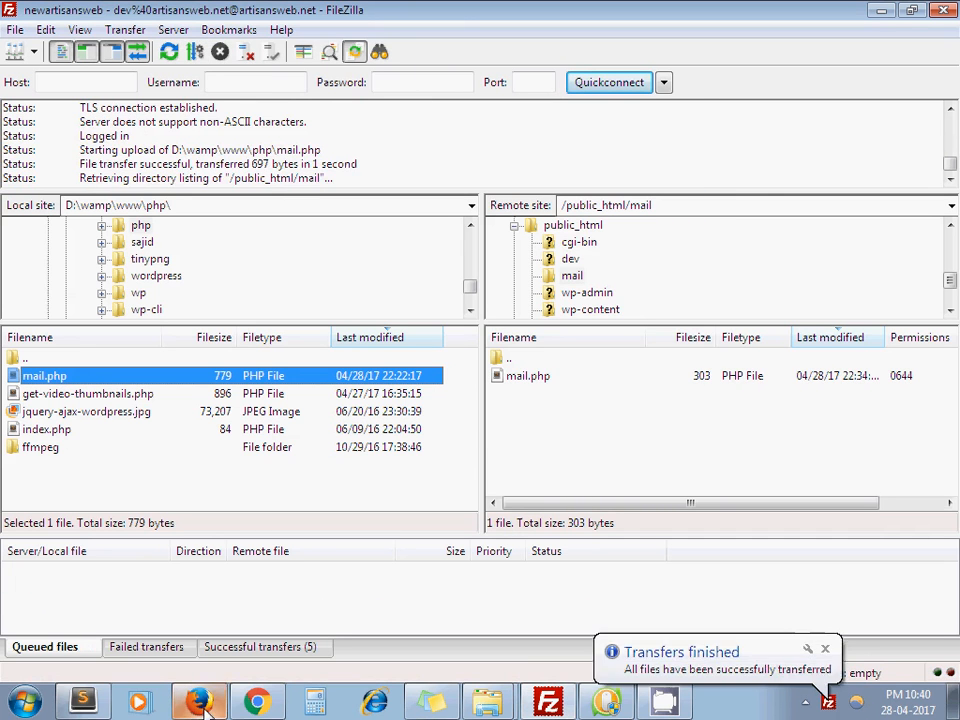
click(197, 701)
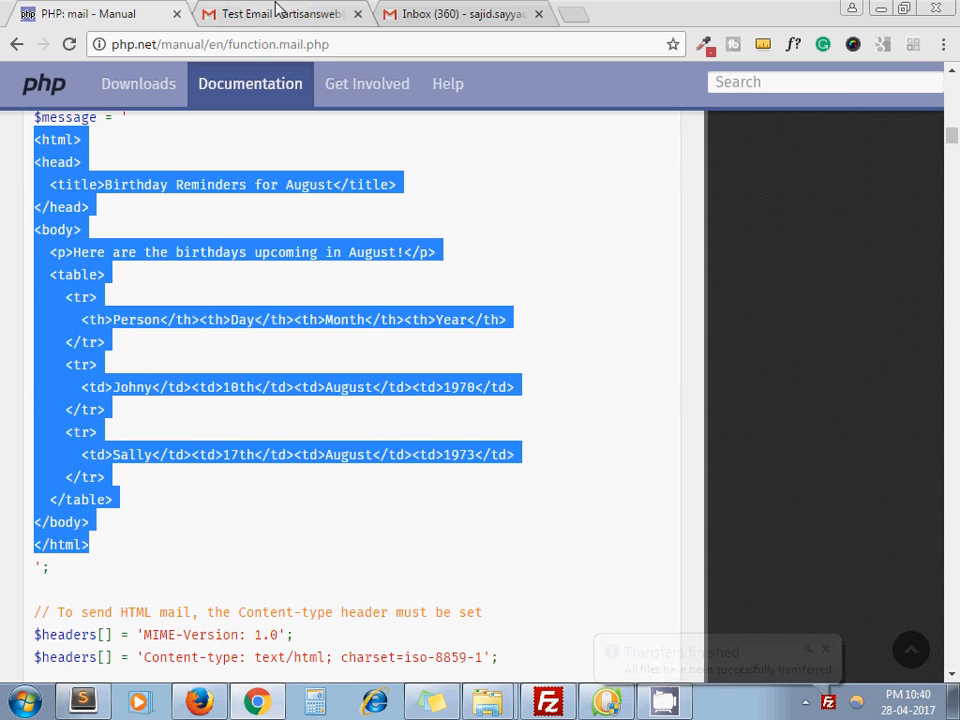
View the second Test Email showing raw HTML tags, then return to the mail manual.
click(280, 13)
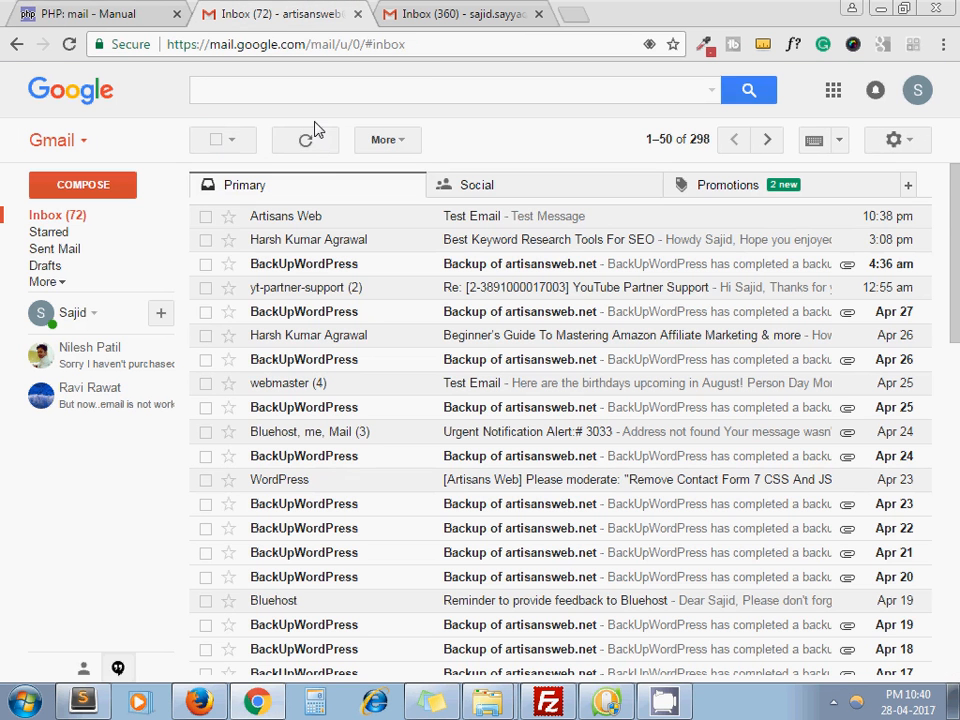
click(305, 139)
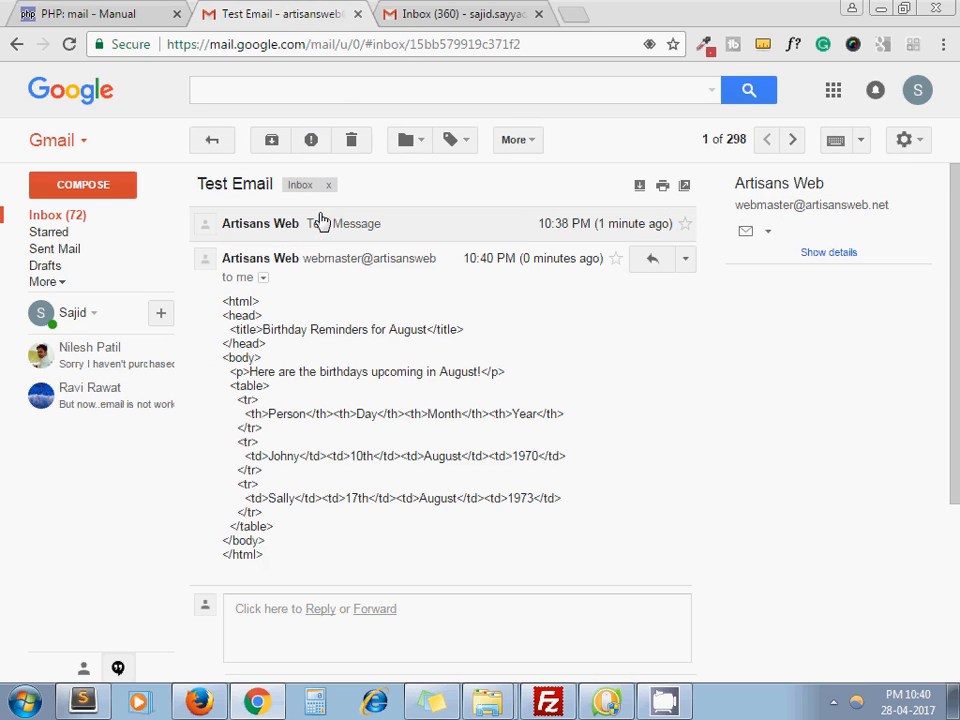
mouse_move(245, 360)
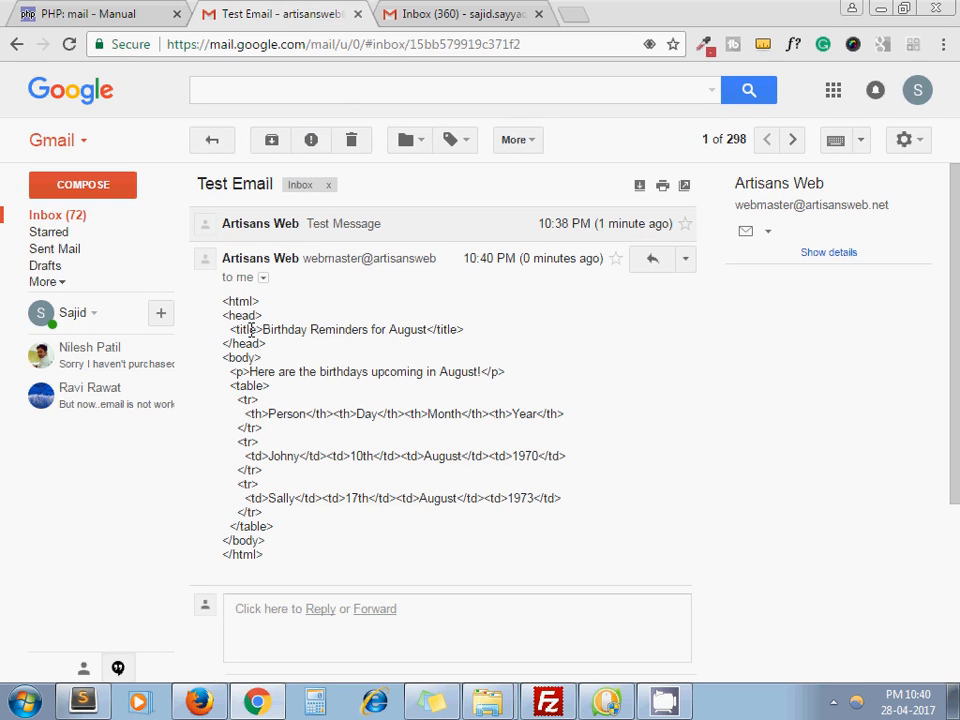
mouse_move(300, 378)
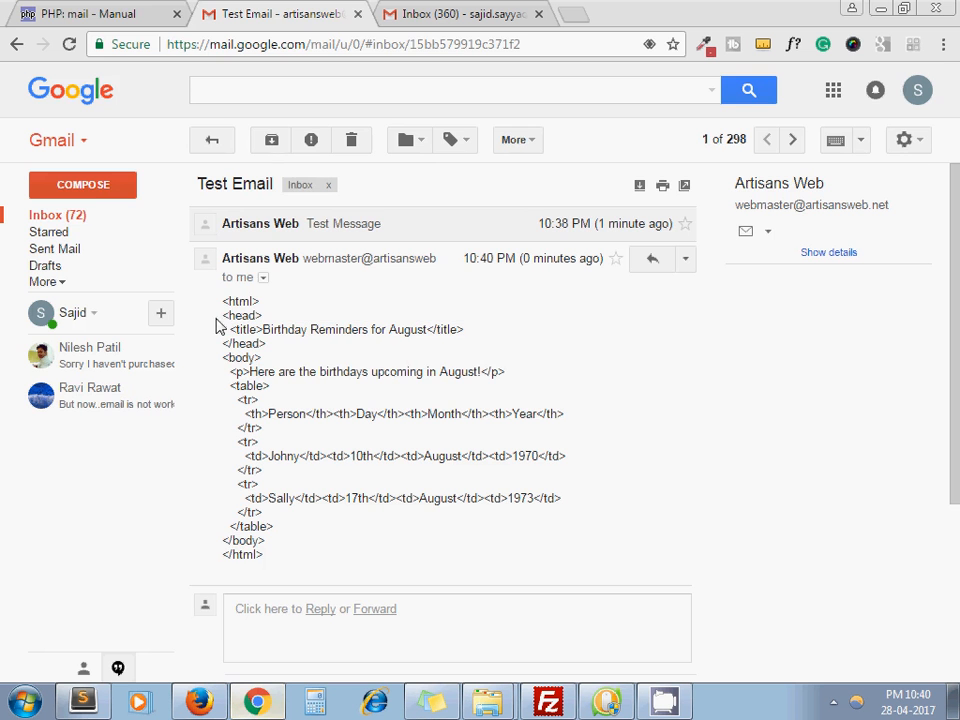
click(90, 13)
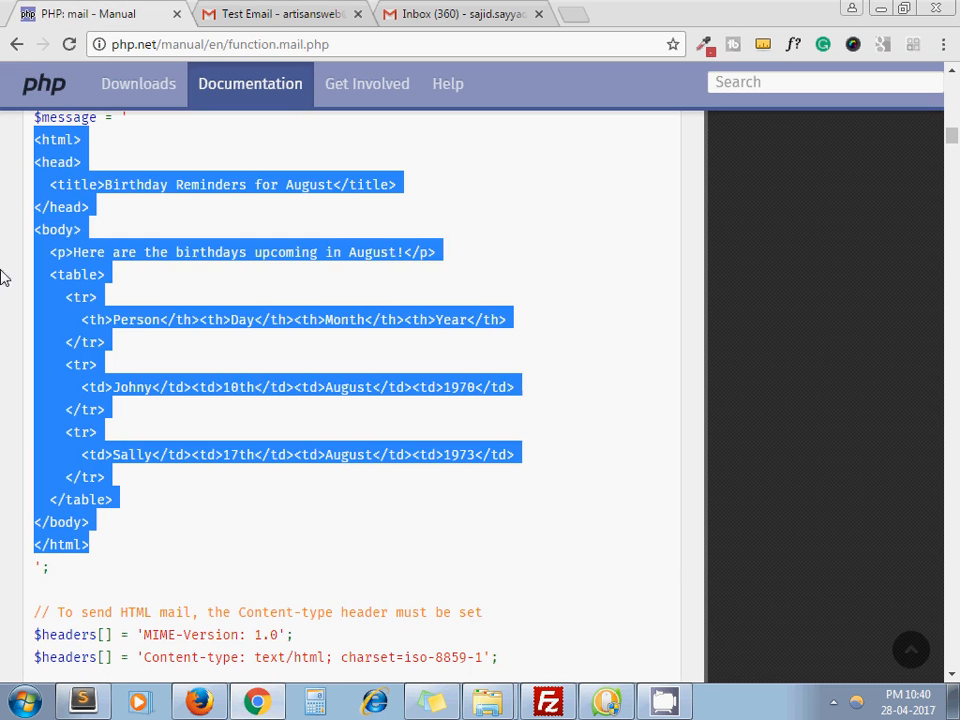
Select the 'Content-type: text/html' header line in the manual's HTML mail example.
scroll(down, 3)
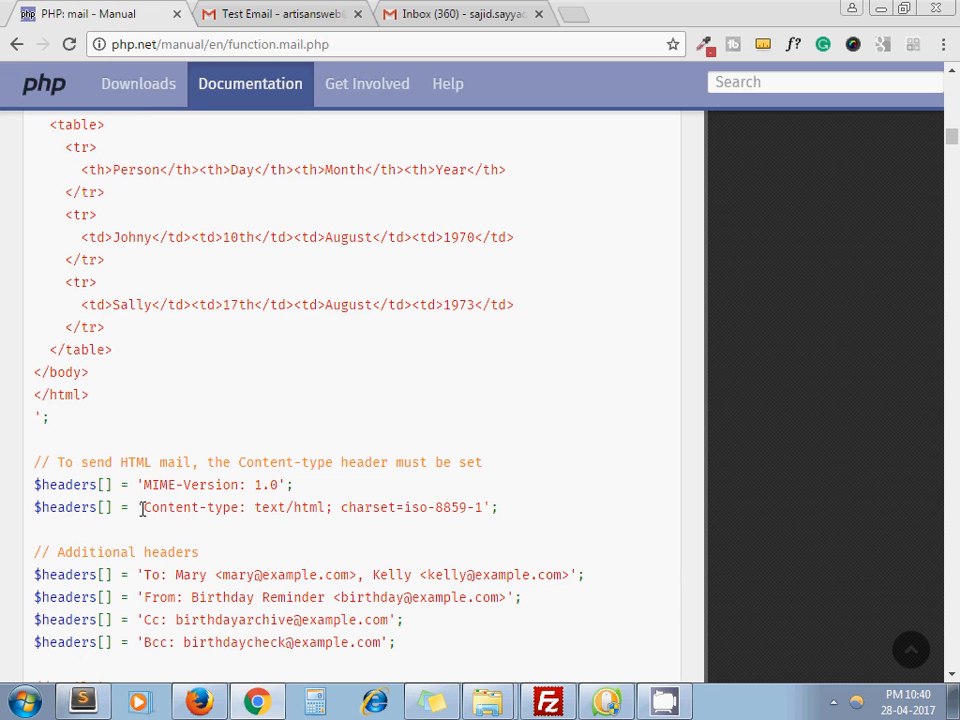
double_click(180, 507)
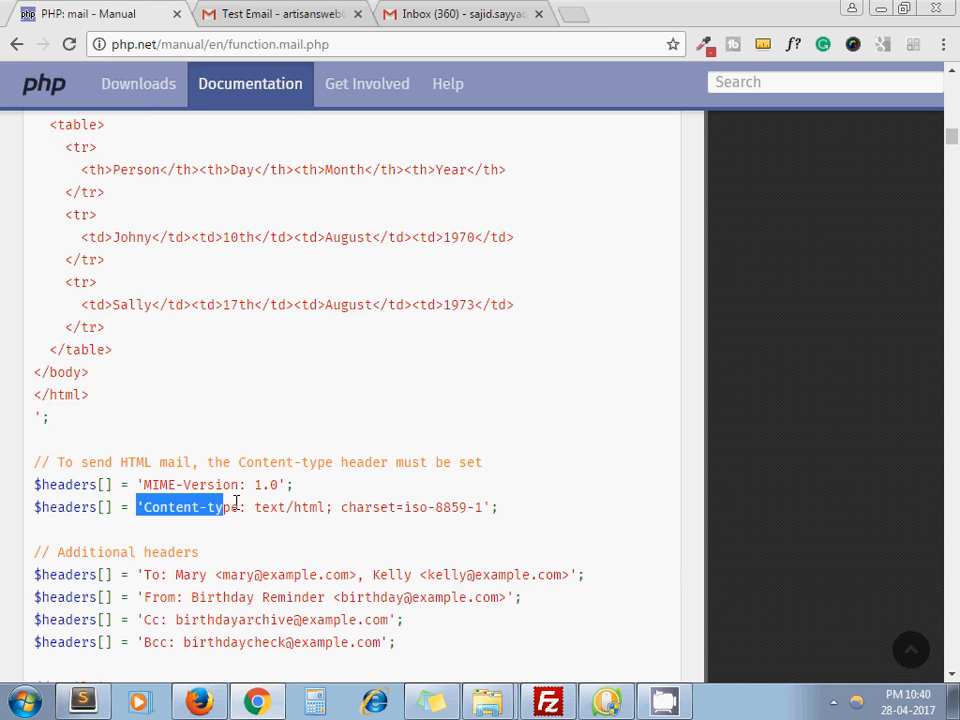
drag(140, 507, 488, 507)
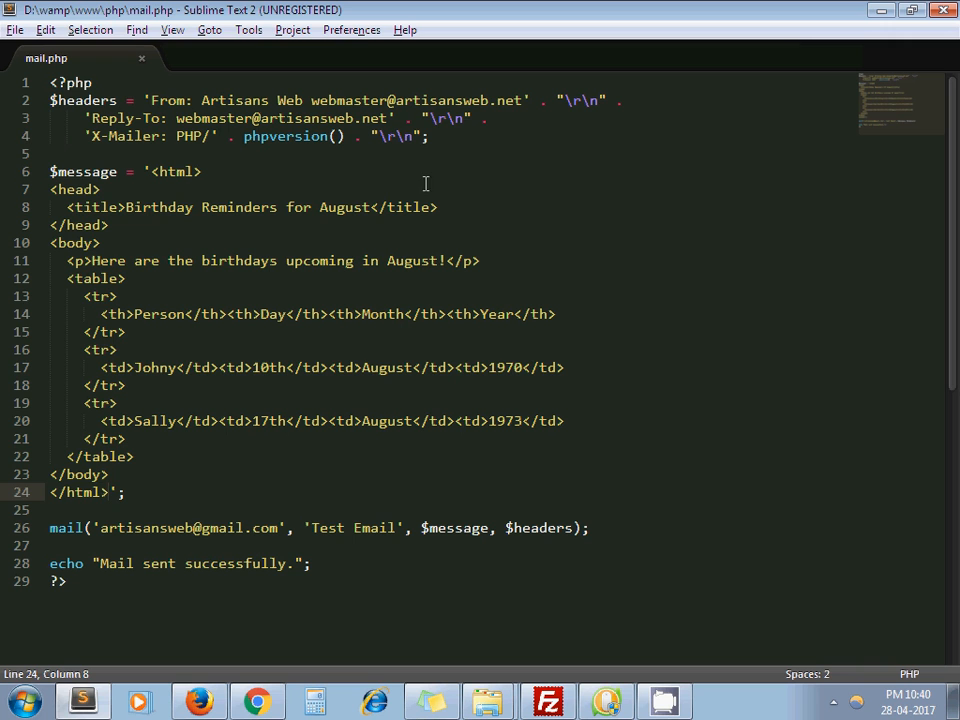
Add 'Content-type: text/html; charset=iso-8859-1' after the X-Mailer header, then save and upload mail.php.
click(420, 136)
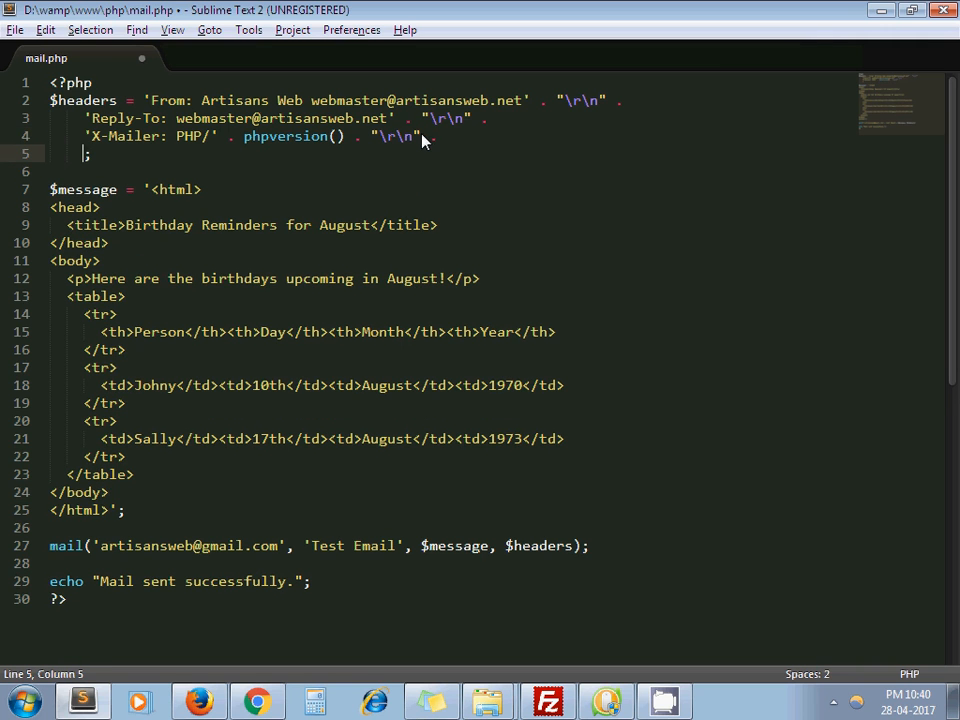
text('Content-type: text/html; charset=iso-8859-1';)
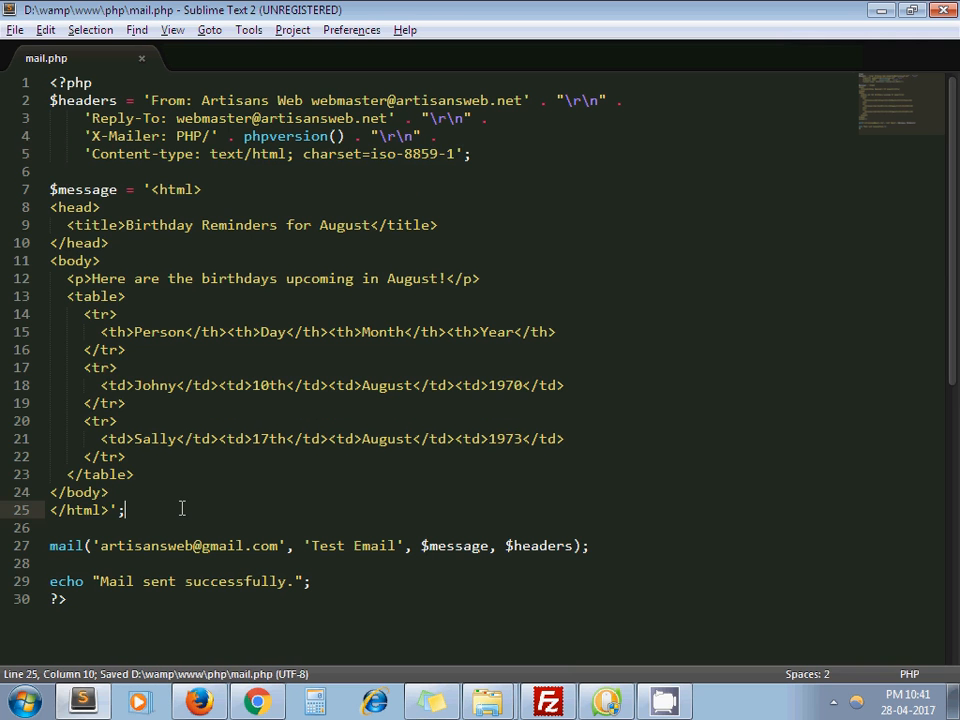
click(547, 700)
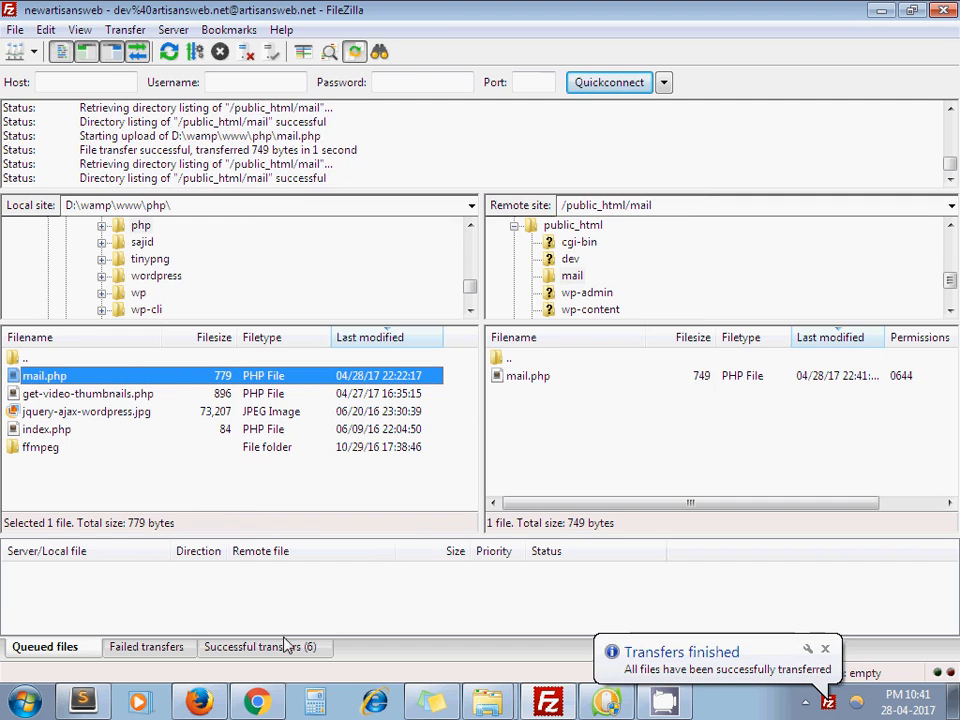
click(197, 700)
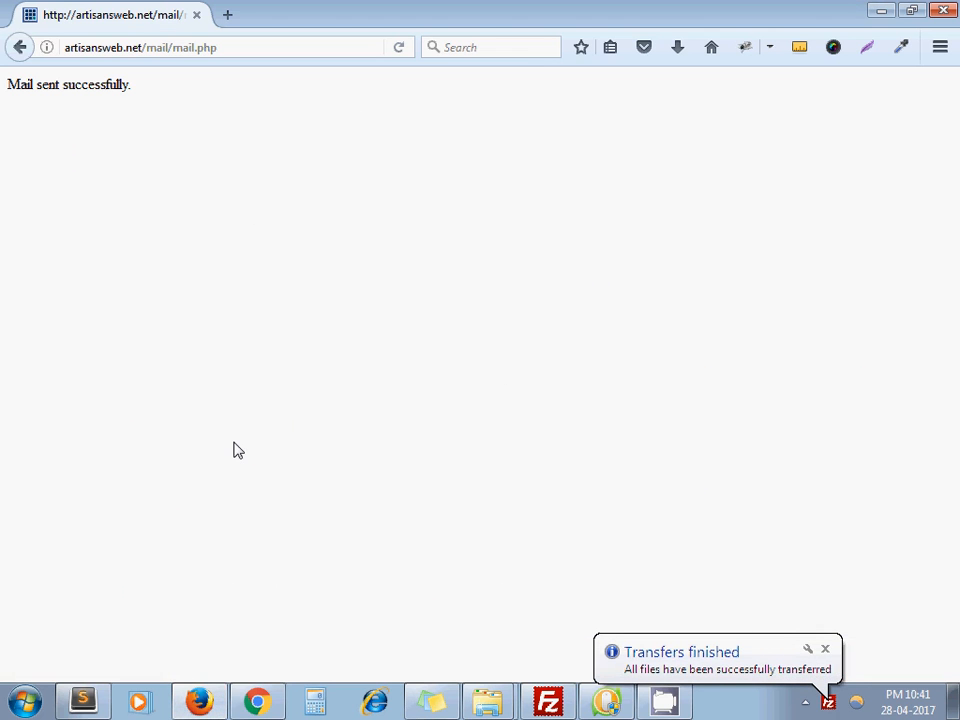
Reload artisansweb.net/mail/mail.php in Firefox to send the HTML email.
click(399, 47)
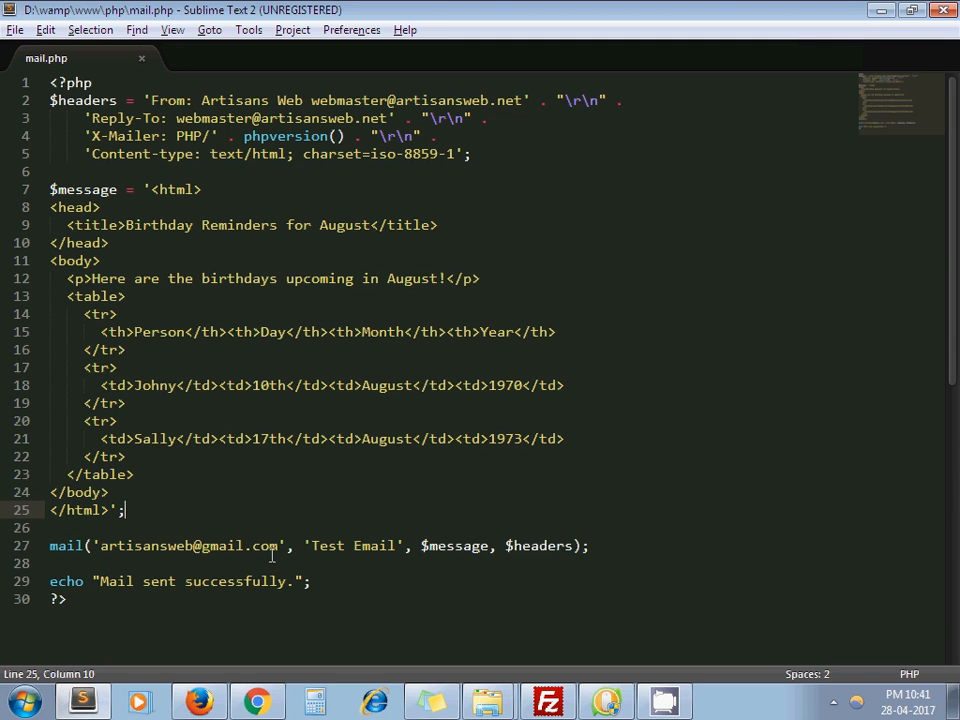
click(283, 546)
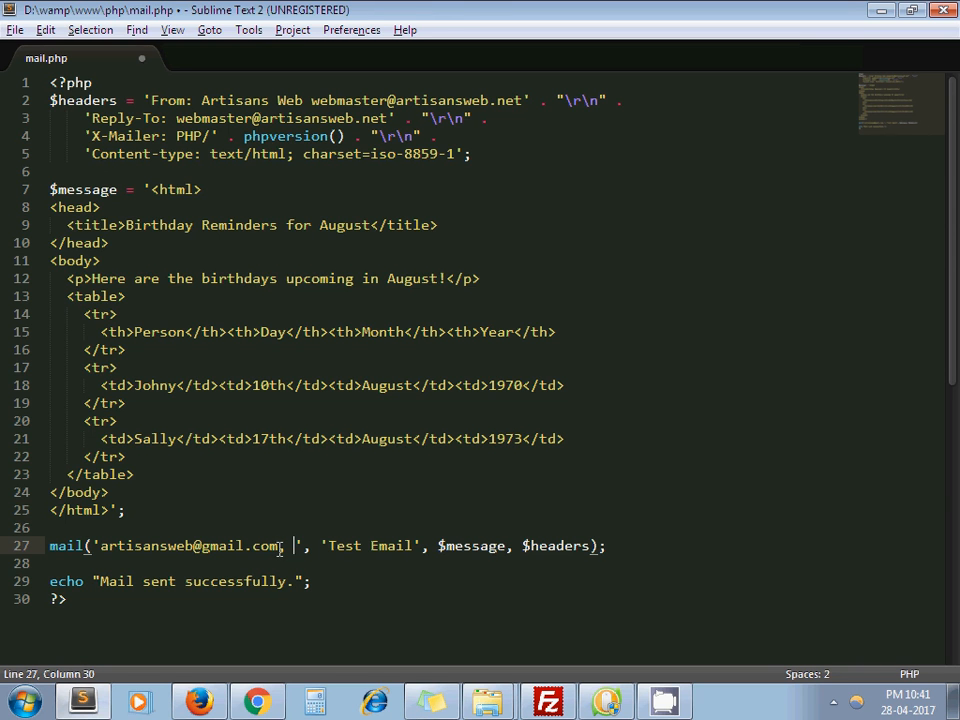
text(s)
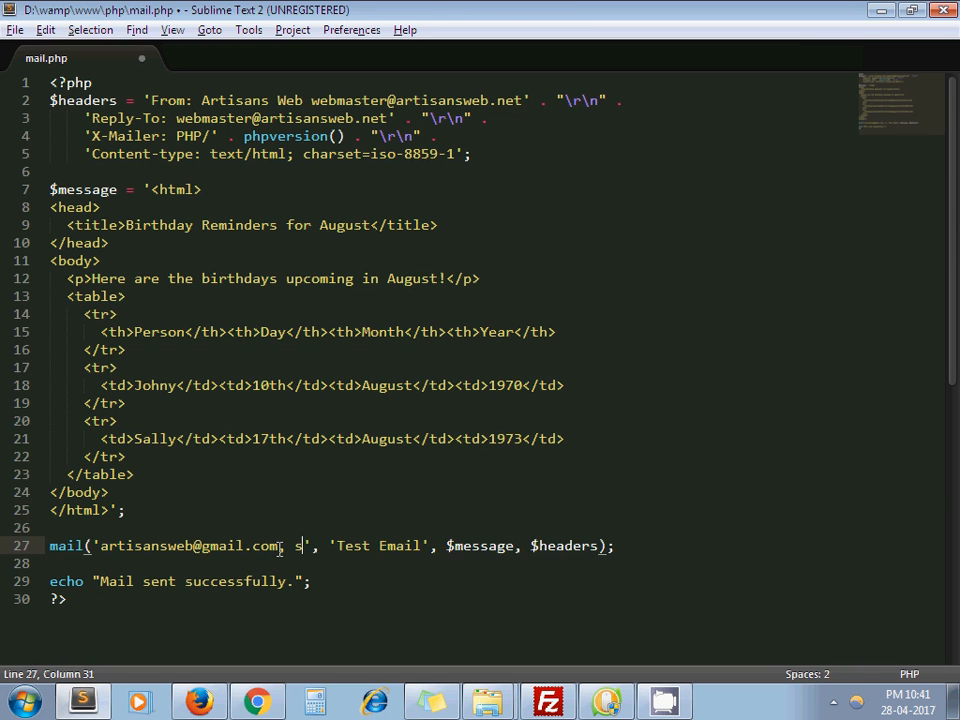
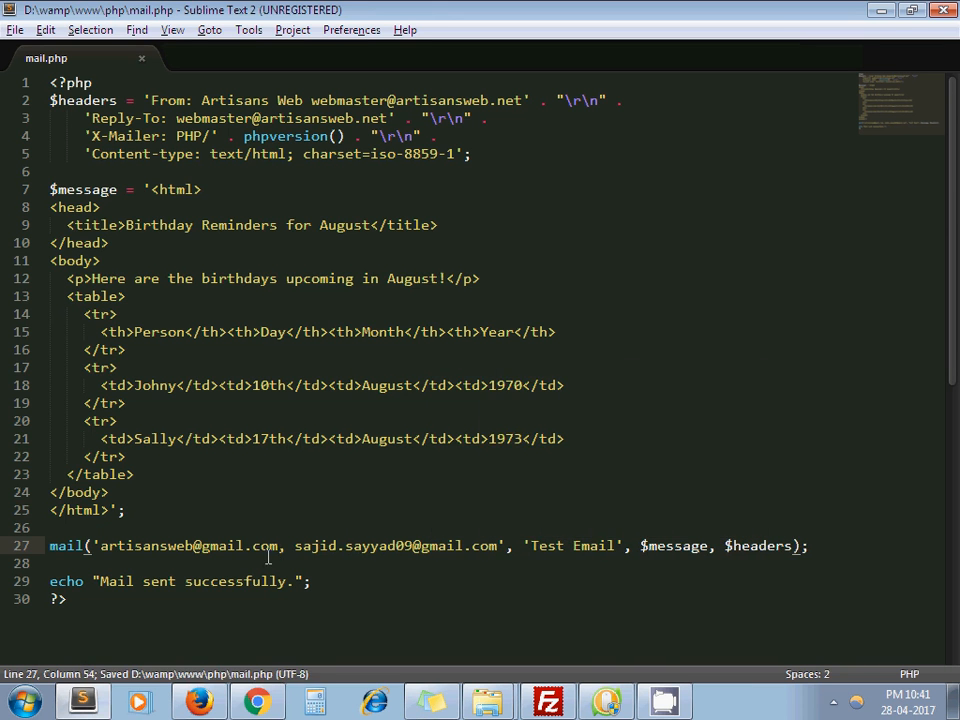
click(325, 563)
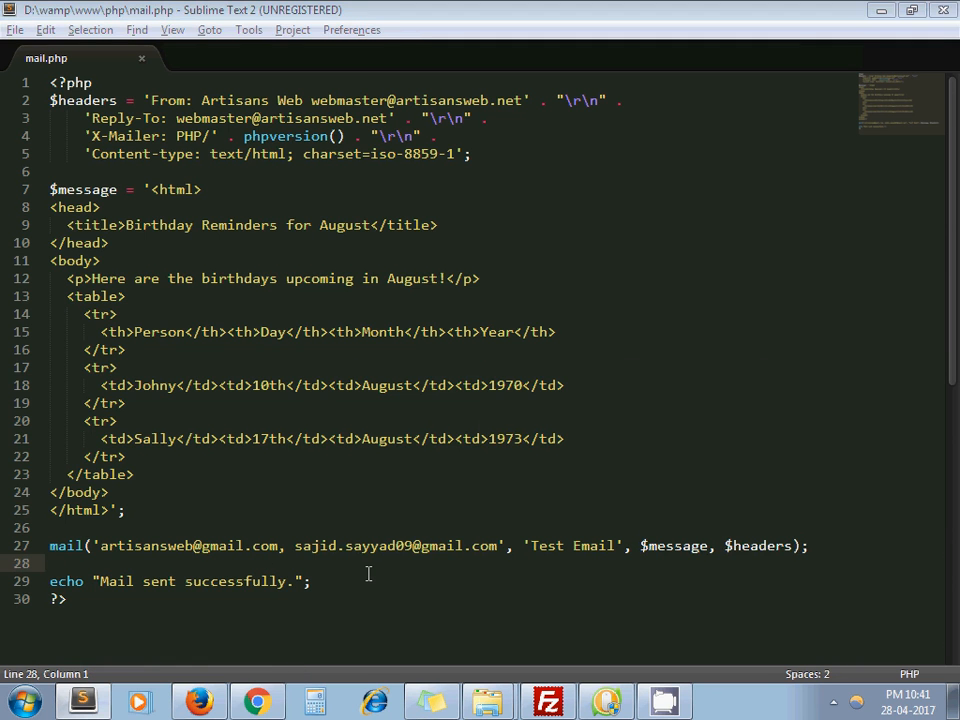
click(547, 700)
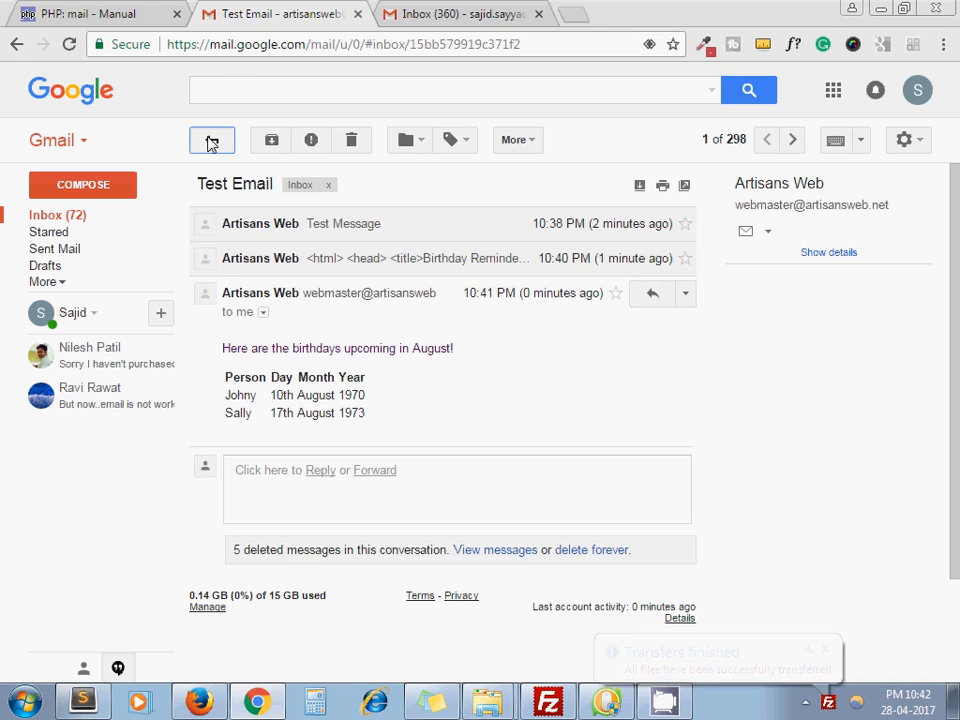
Return to the Gmail inbox and refresh it to check for the new Test Email.
click(211, 139)
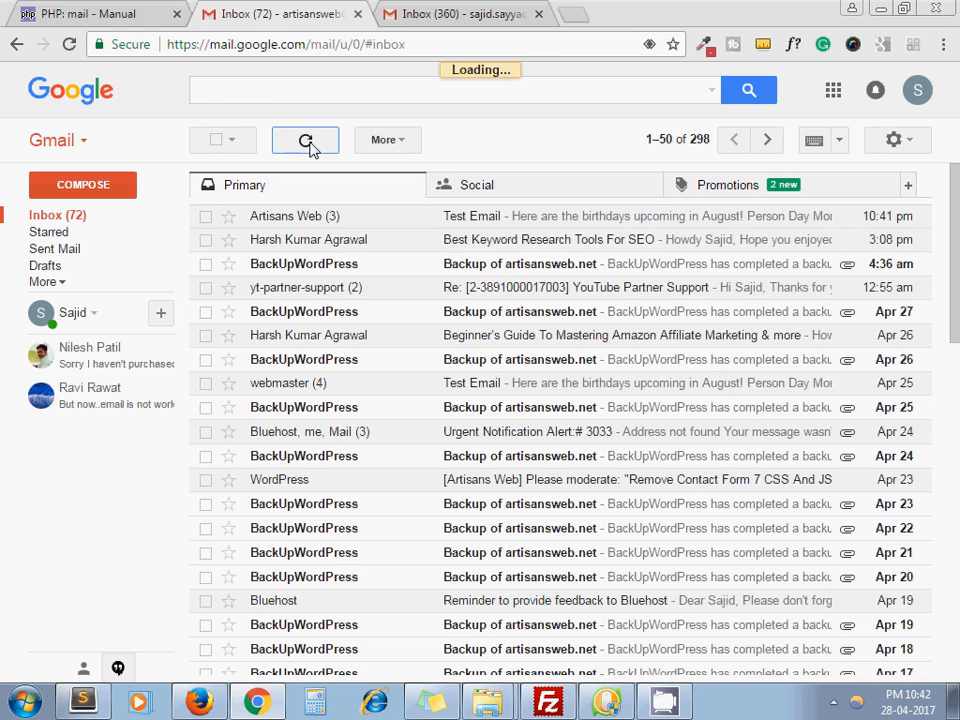
click(294, 216)
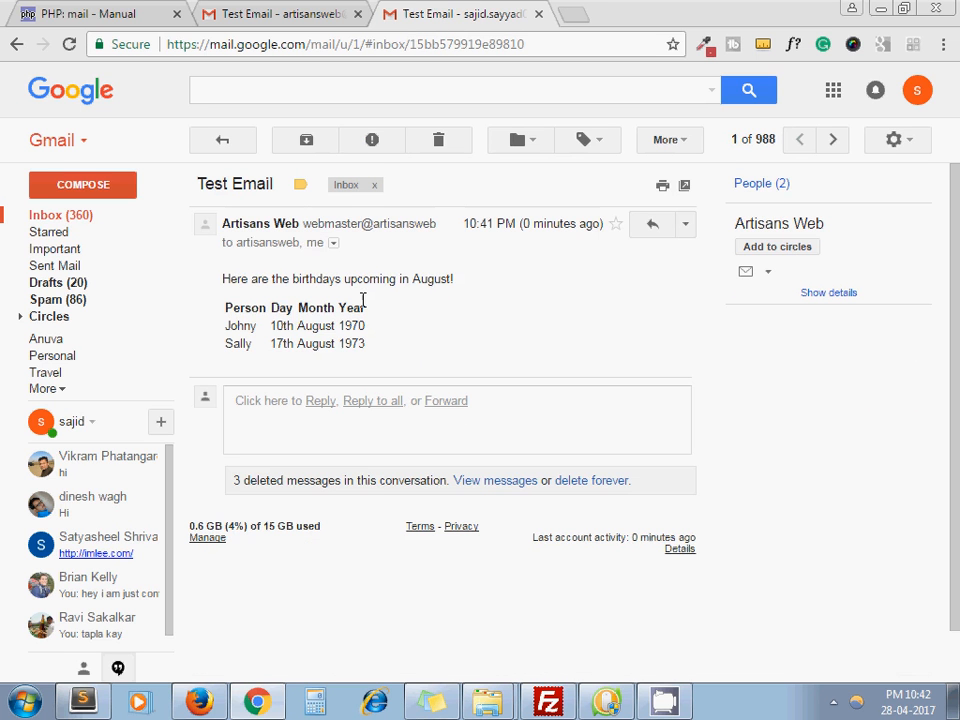
mouse_move(208, 690)
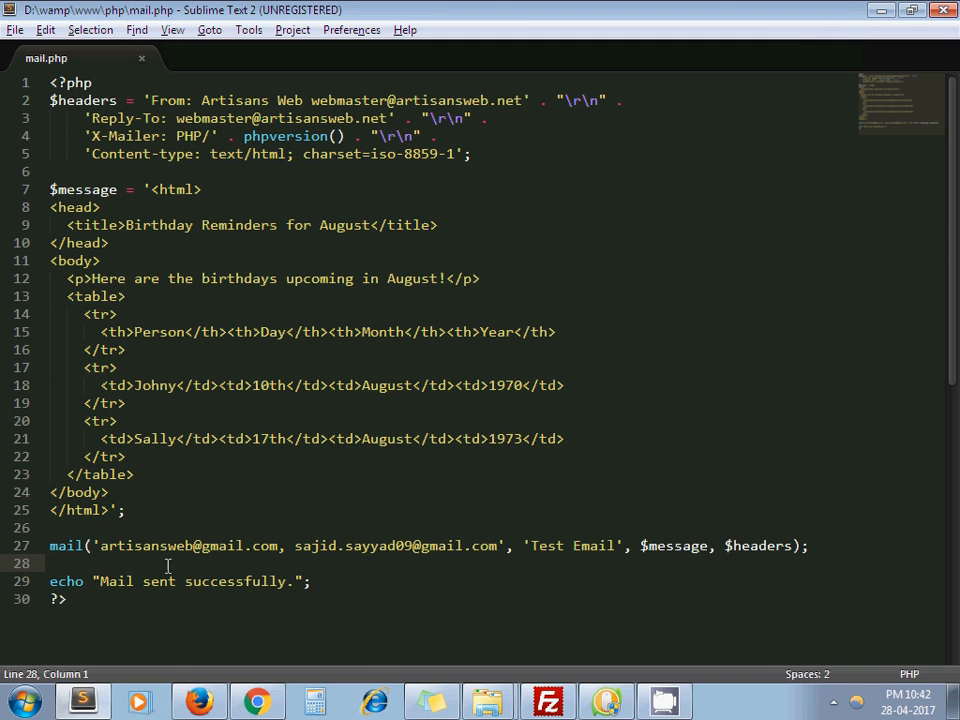
click(50, 563)
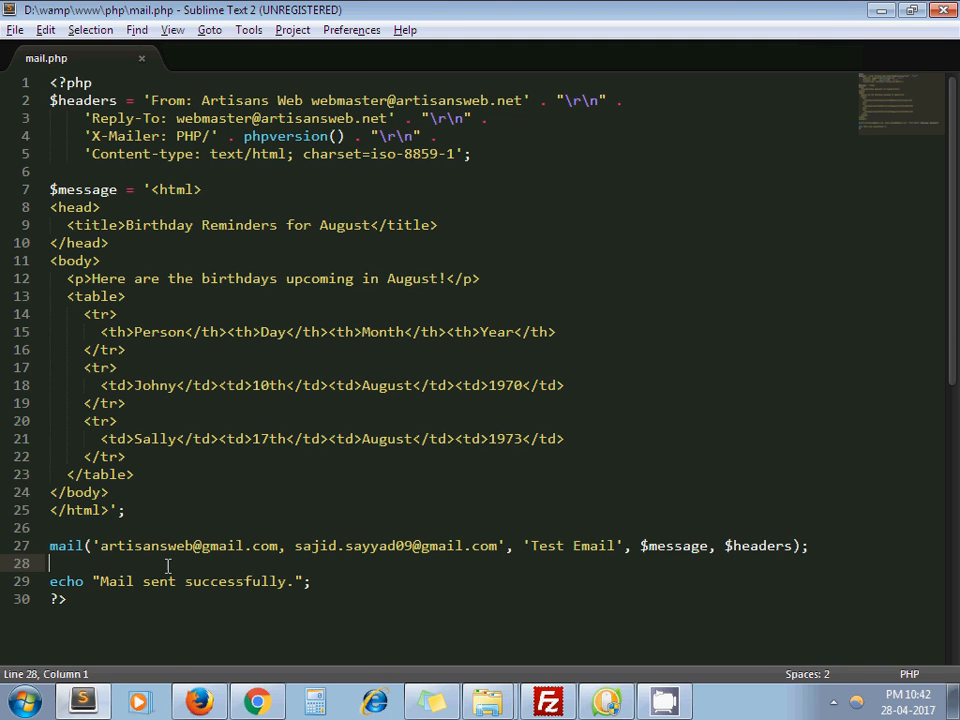